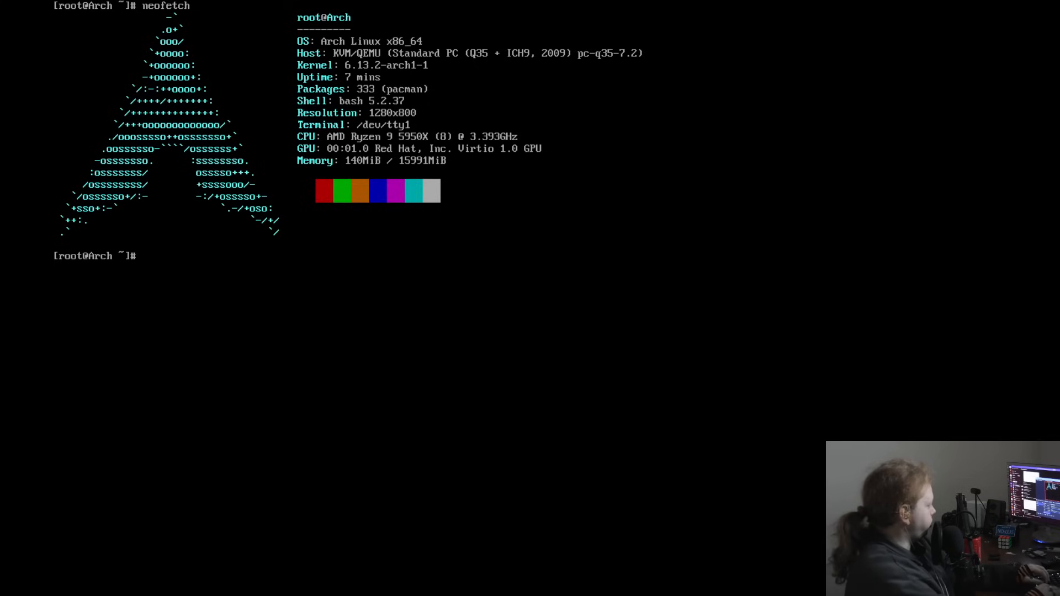
# Run sudo pacman -Syu, then sudo pacman -Syyu to force-refresh and fully upgrade the system.
pyautogui.write('sudo pacman')
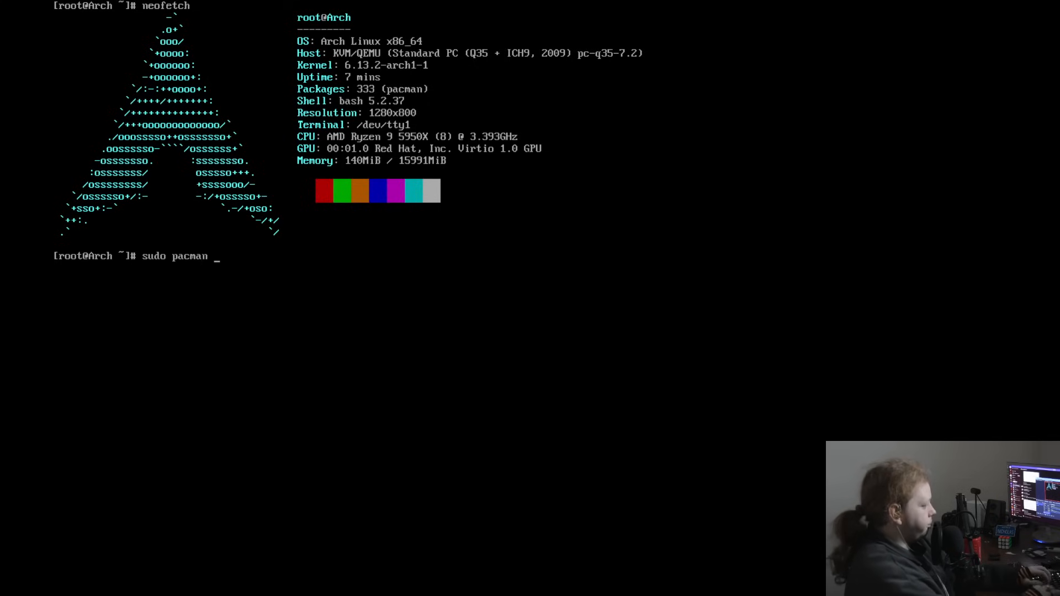
pyautogui.write('-Syu')
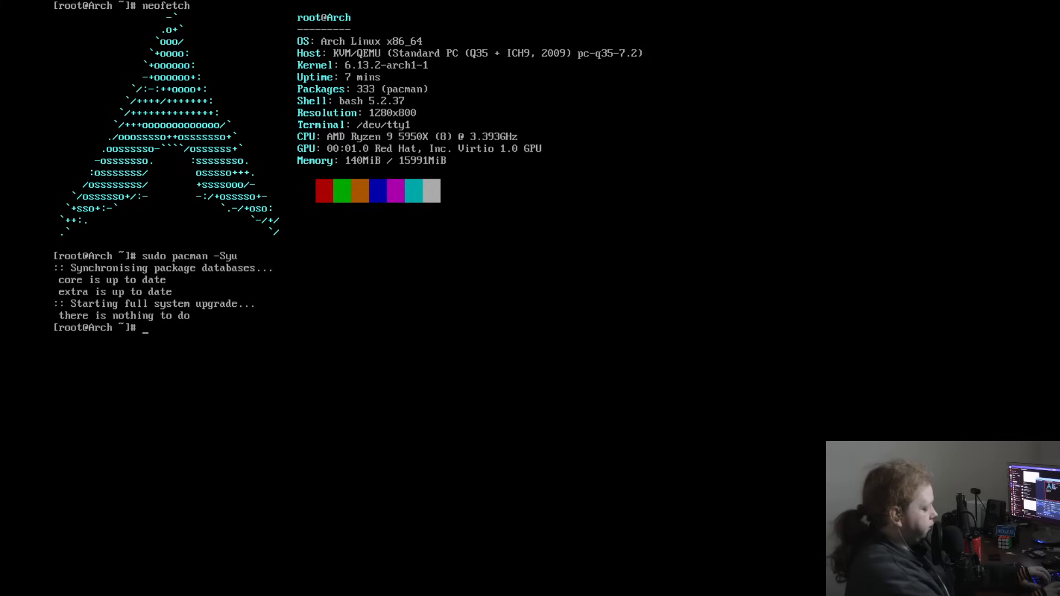
pyautogui.write('sudo p')
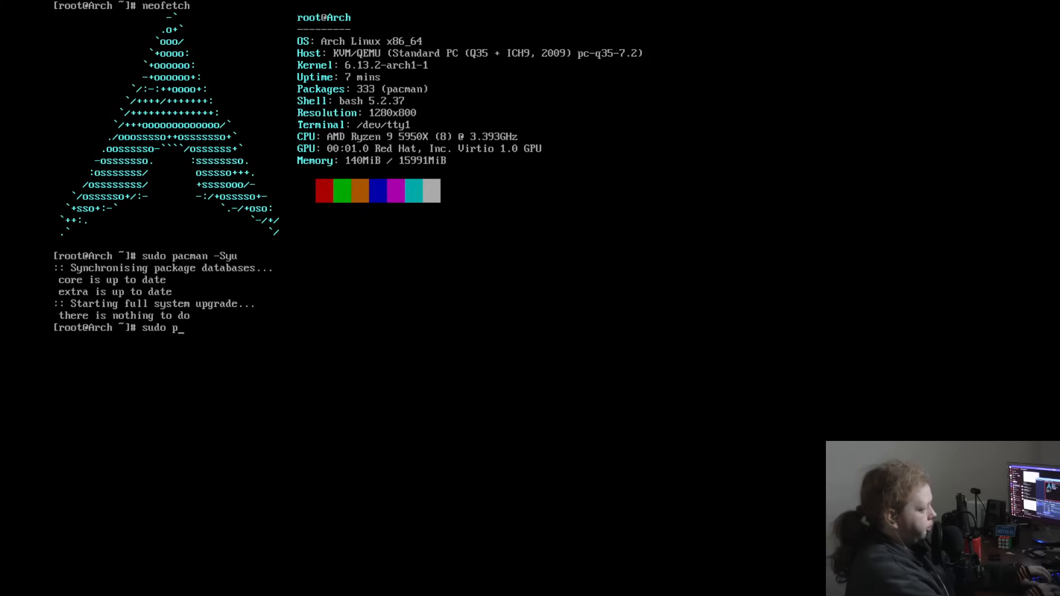
pyautogui.write('acman -Syyu')
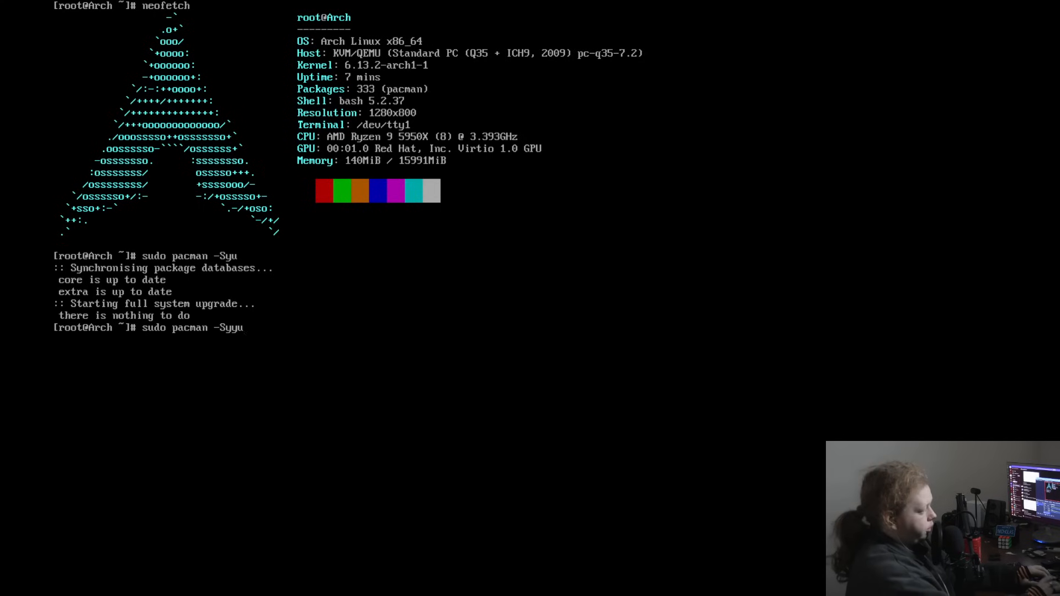
pyautogui.press('Return')
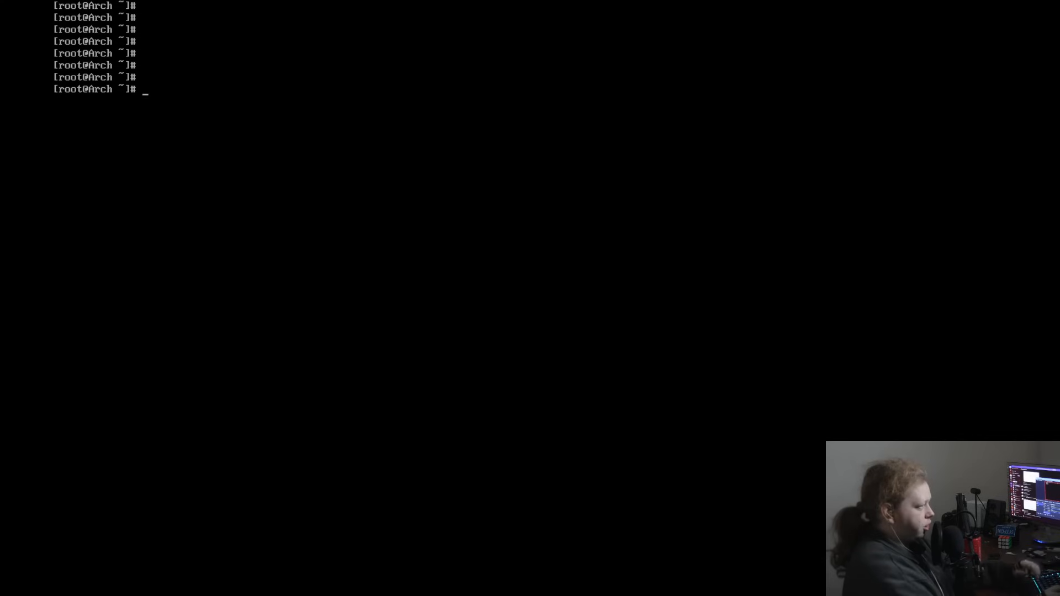
# Clear the screen, then accept the default provider and confirm installing the 74-package xorg group.
pyautogui.write('clear')
pyautogui.write('sudo pacman -S xorg')
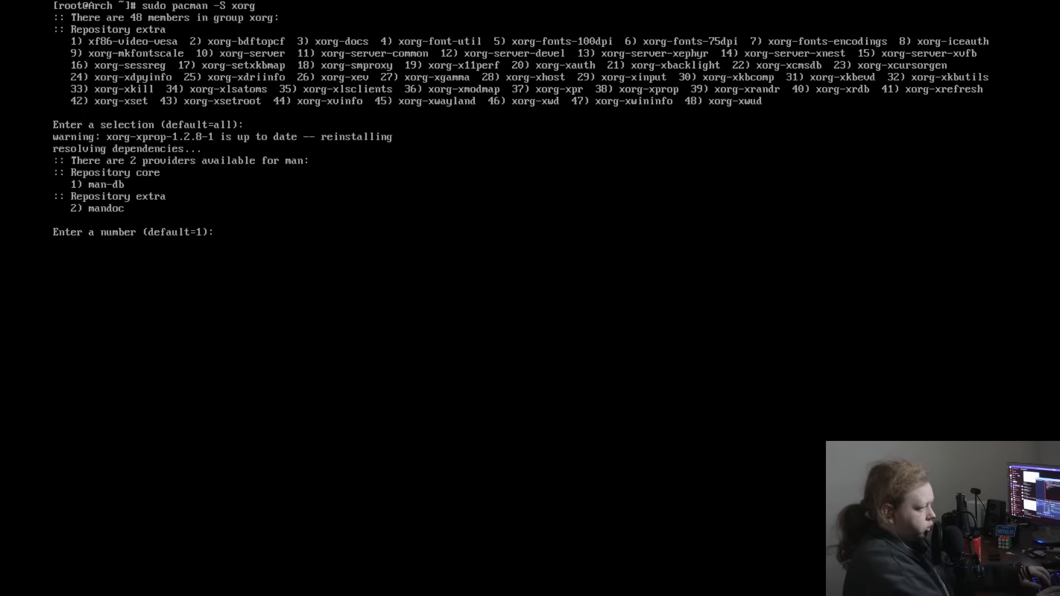
pyautogui.press('enter')
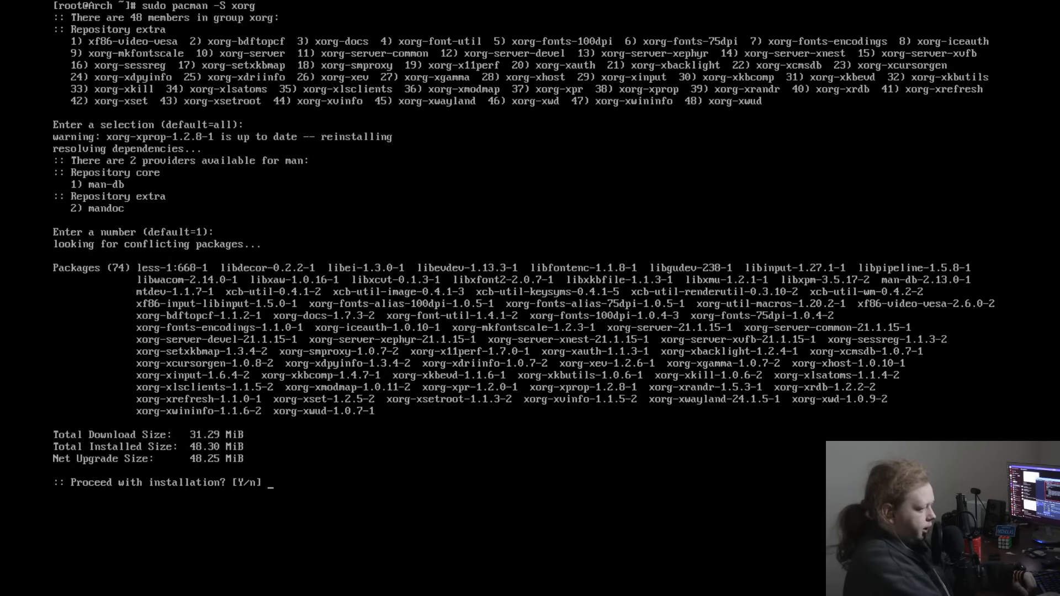
pyautogui.write('y')
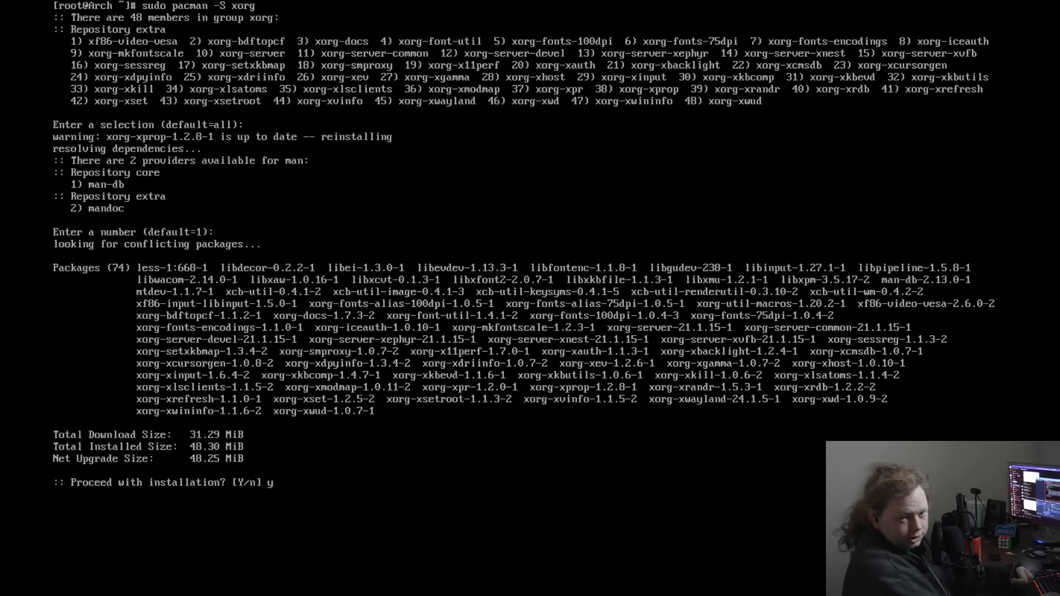
pyautogui.press('Return')
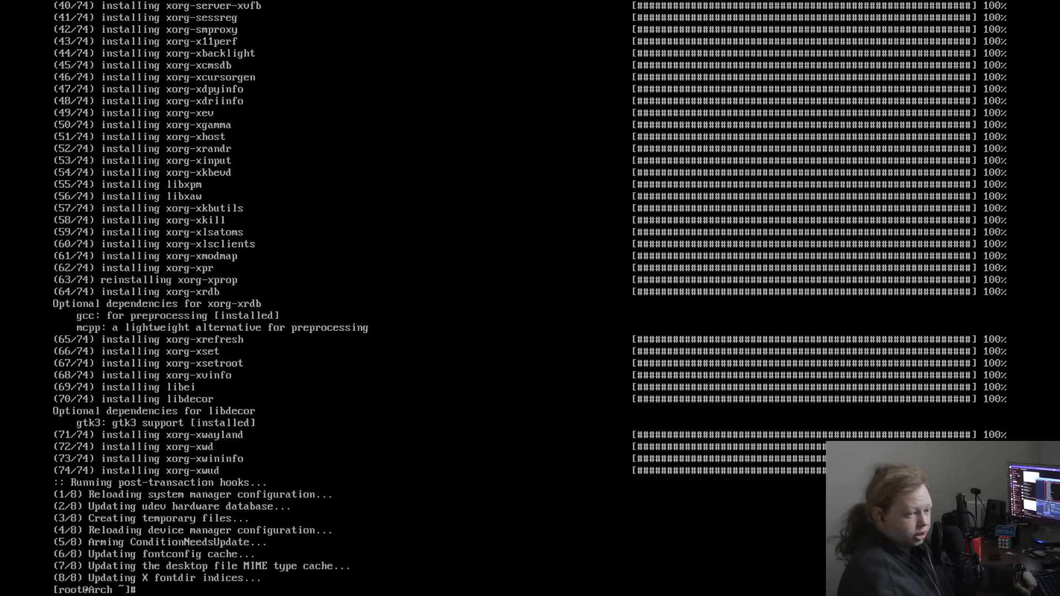
# Reinstall xorg-server with sudo pacman -S, answer y, then run neofetch for the system summary.
pyautogui.write('sudo')
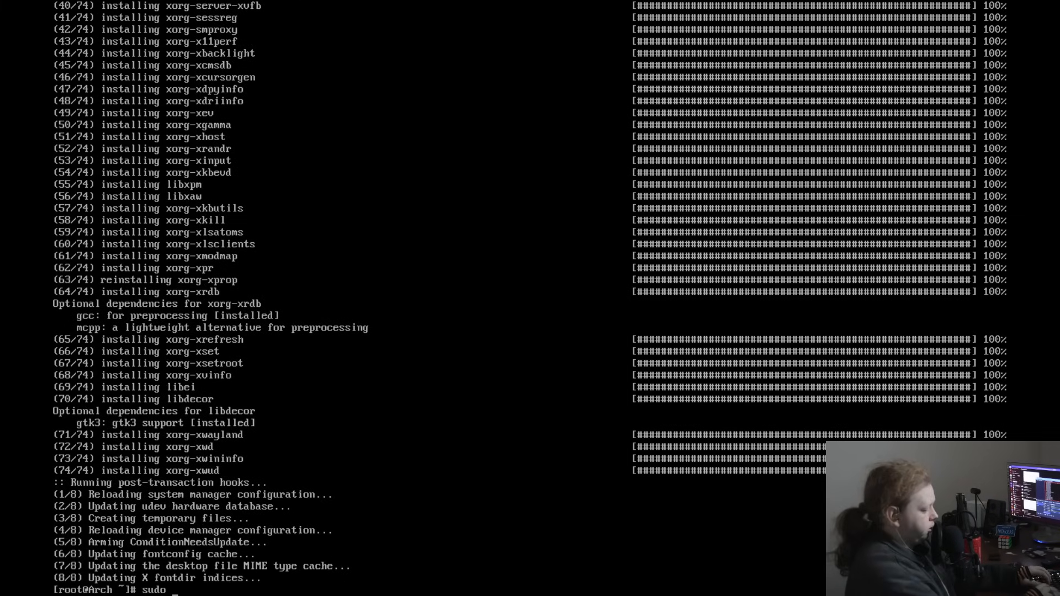
pyautogui.write('pacman -S')
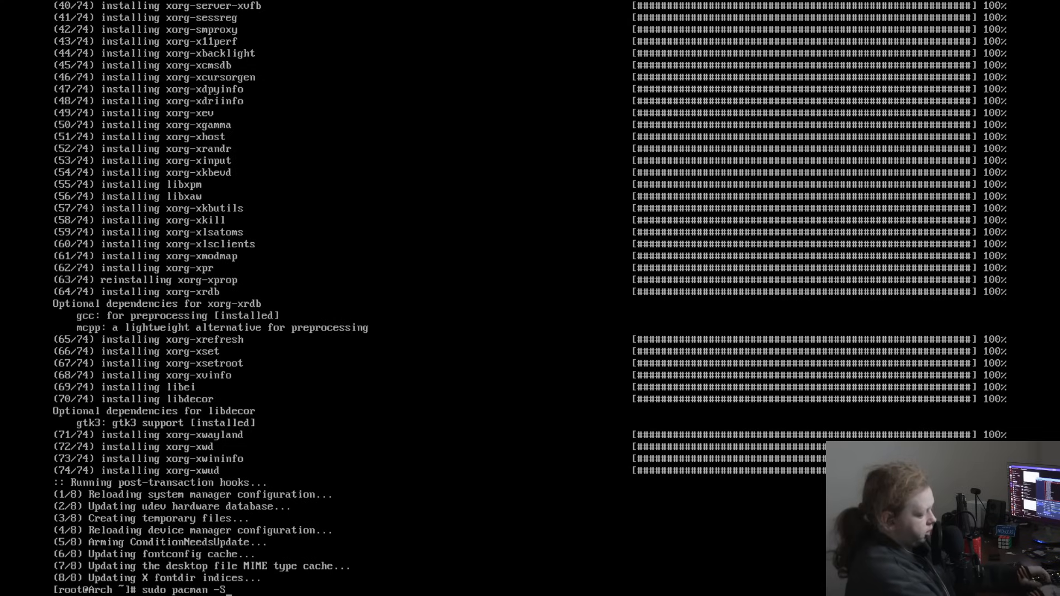
pyautogui.write('xorg-server')
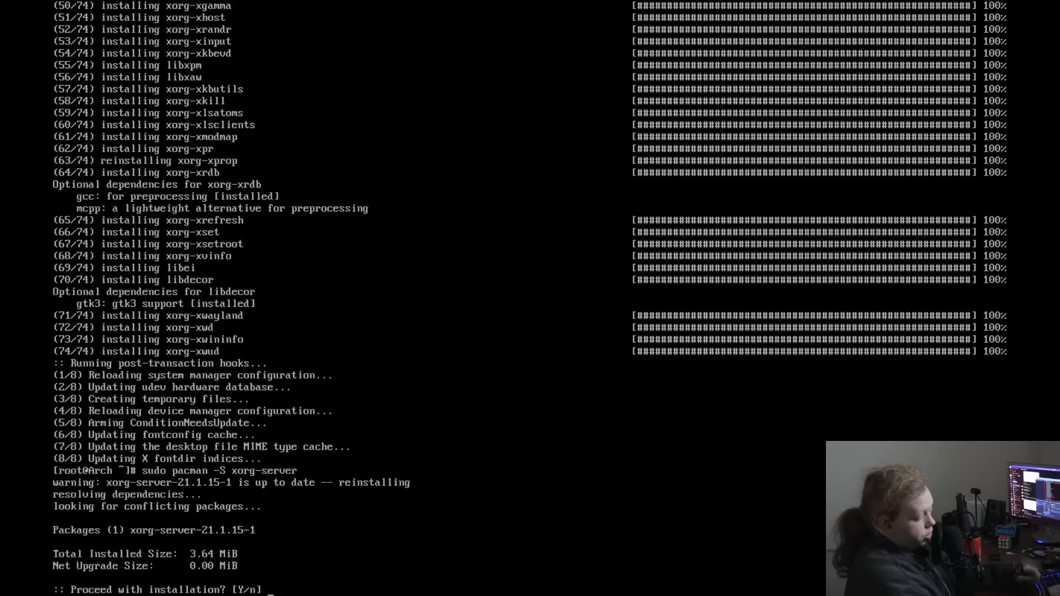
pyautogui.write('y')
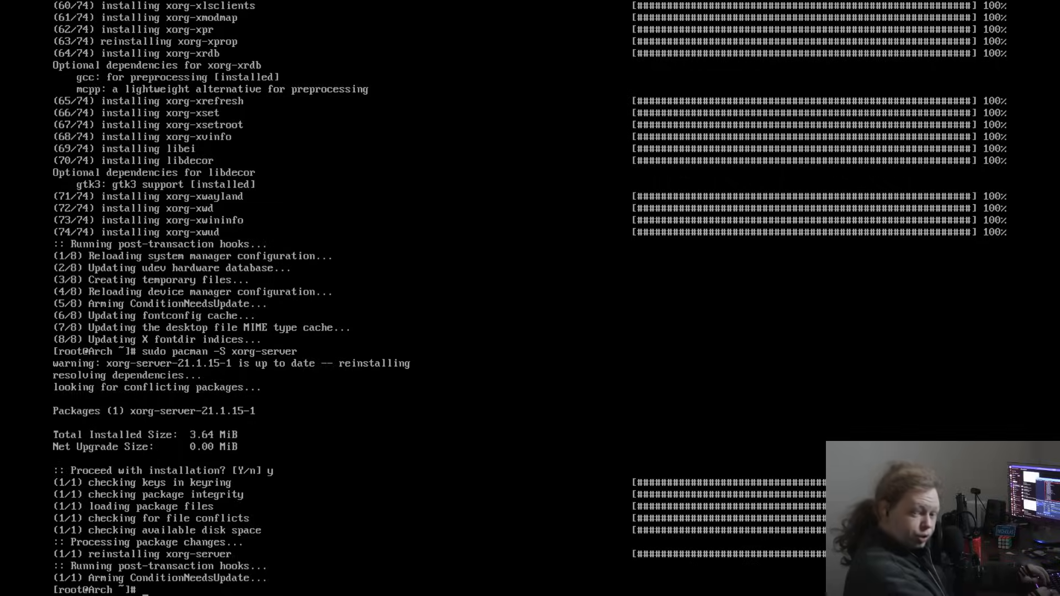
pyautogui.write('neofetch')
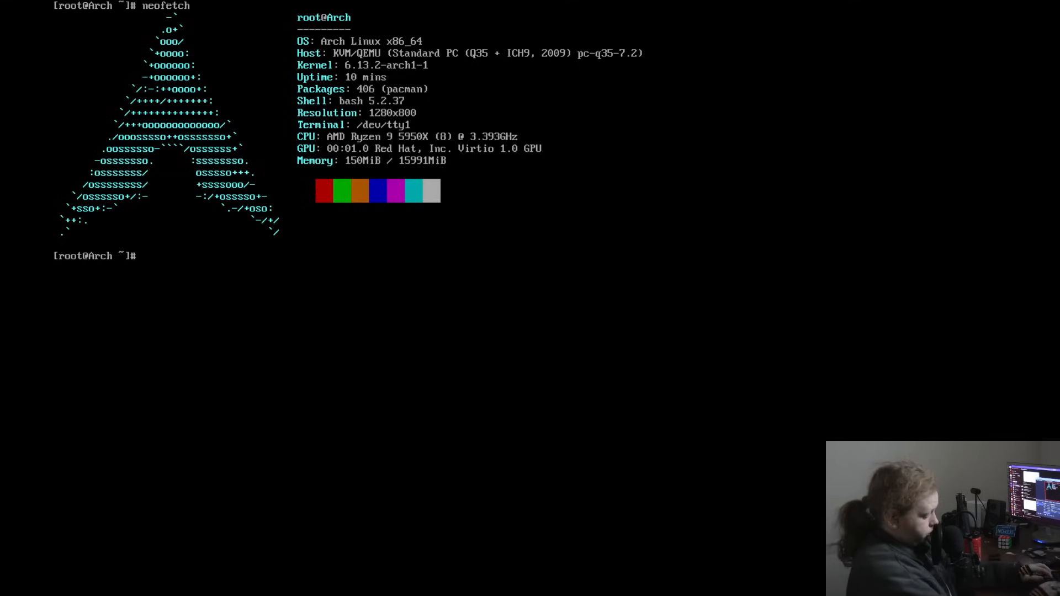
# Clear the neofetch summary from the console screen.
pyautogui.write('cl')
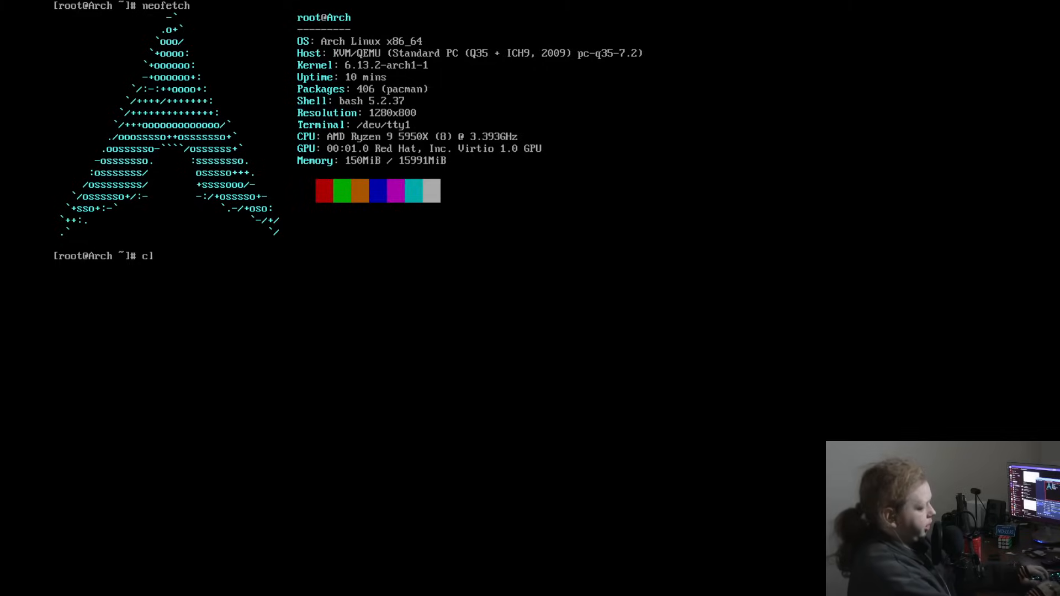
pyautogui.press('Enter')
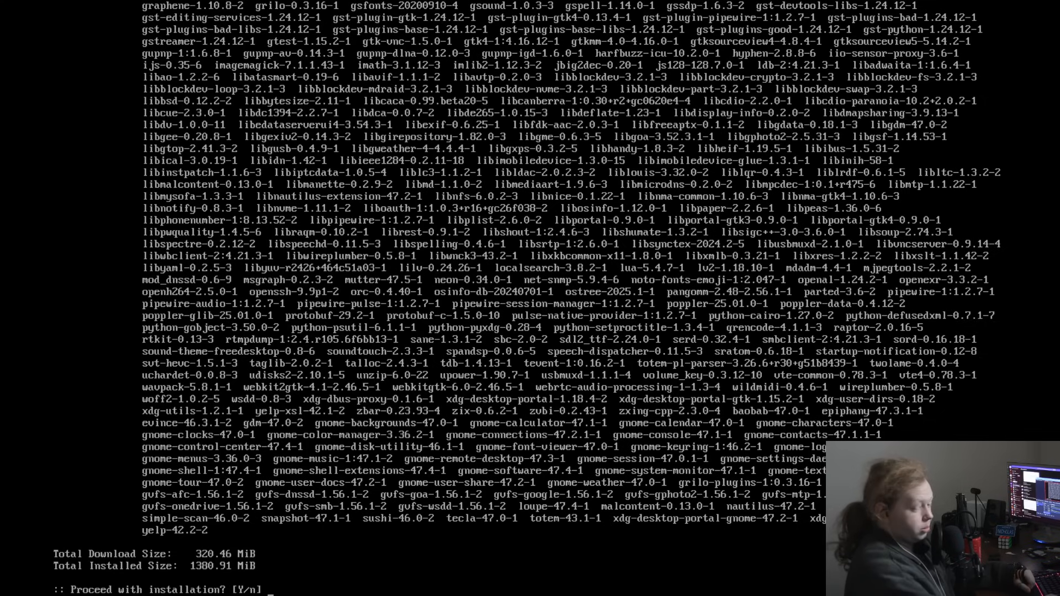
# Answer y at the Proceed prompt to install all 352 GNOME packages.
pyautogui.write('y')
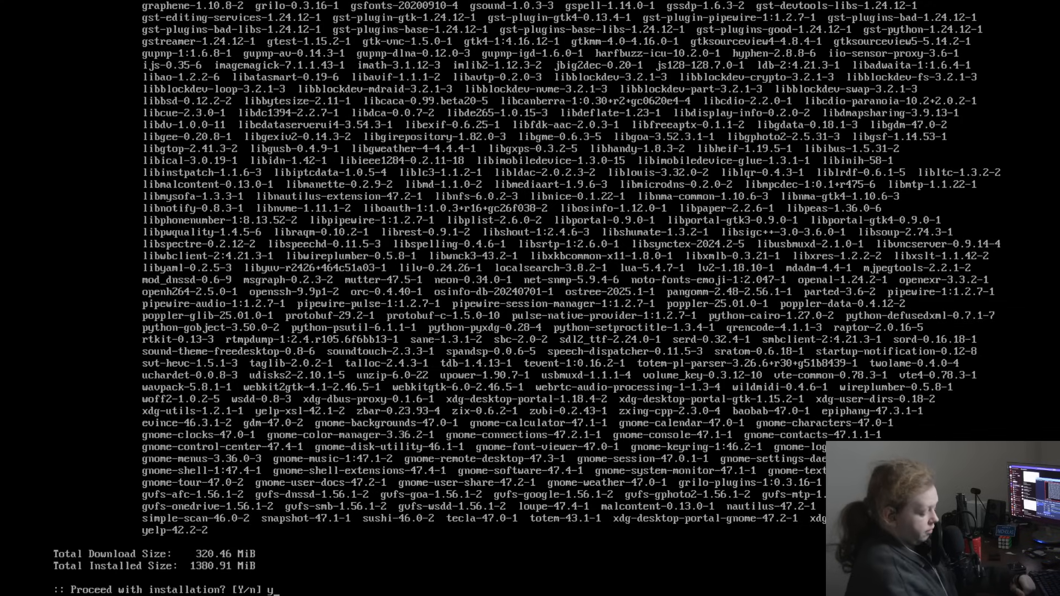
pyautogui.press('Return')
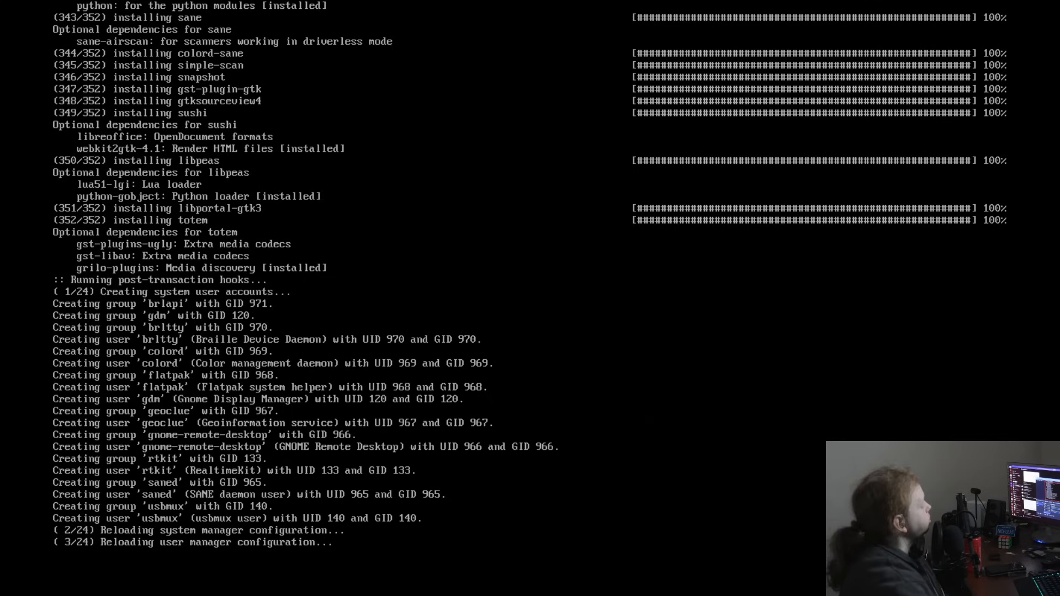
# Scroll down the console output while the mkinitcpio rebuild and post-transaction hooks finish.
pyautogui.scroll(-3)
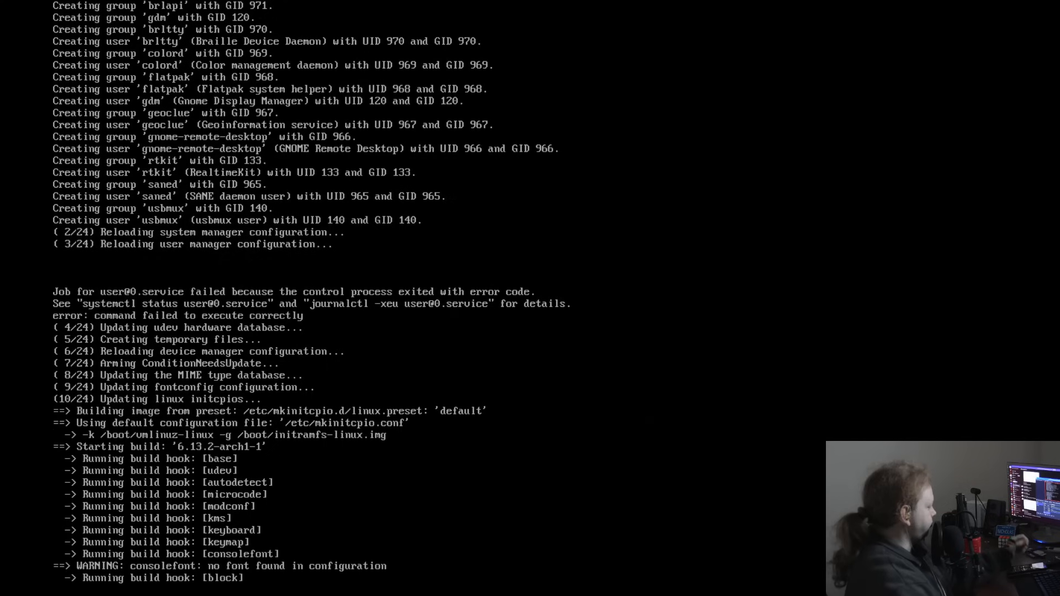
pyautogui.scroll(-3)
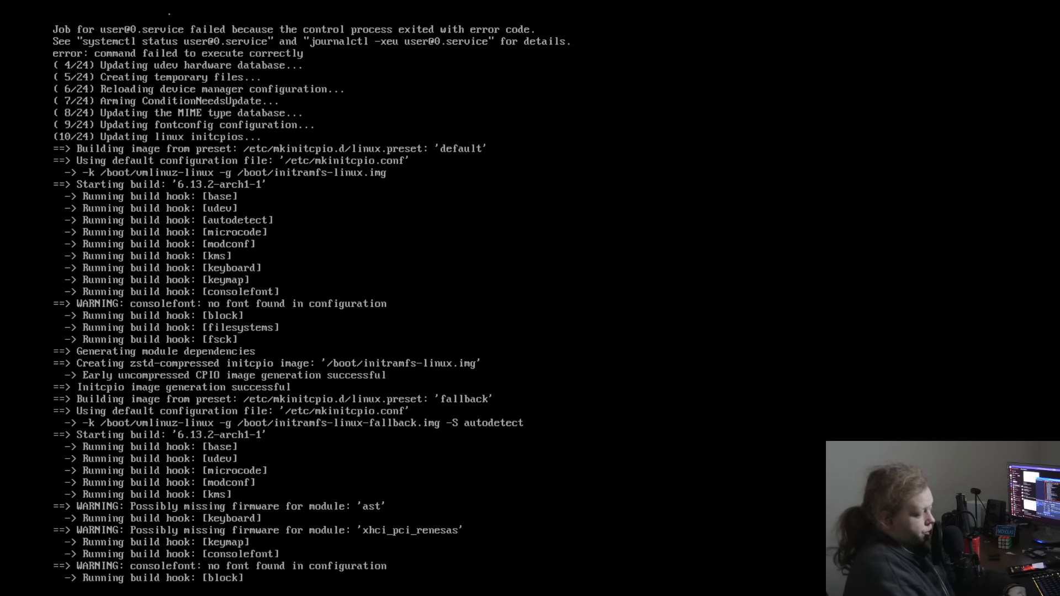
pyautogui.scroll(-3)
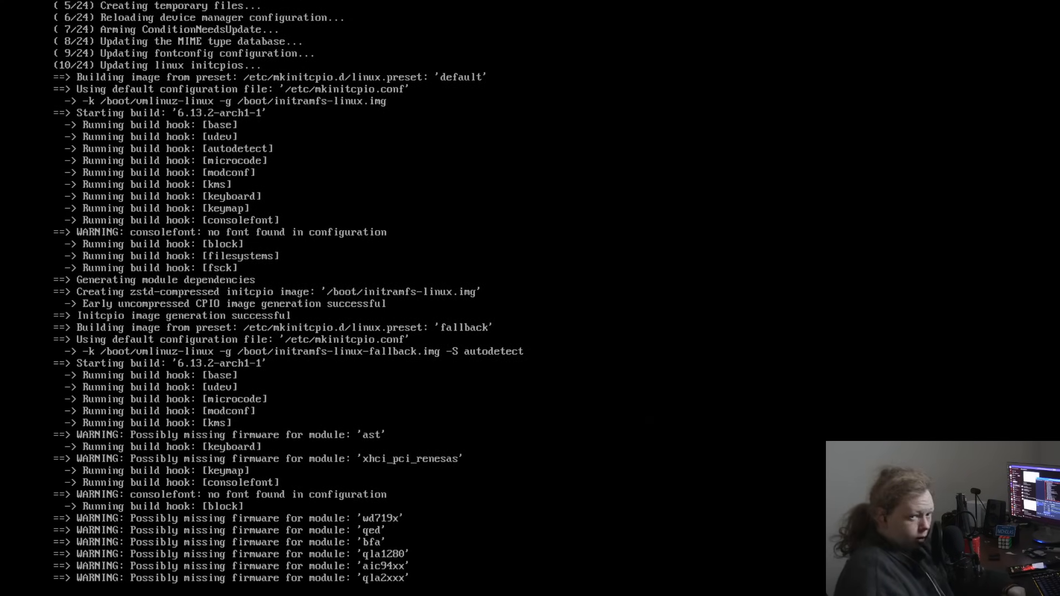
pyautogui.scroll(-3)
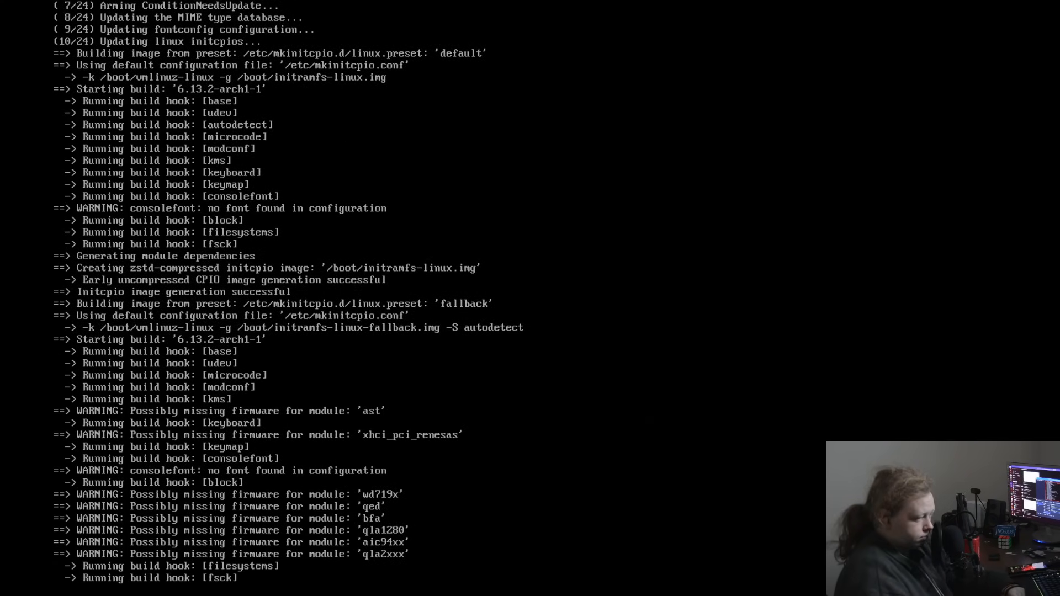
pyautogui.scroll(-3)
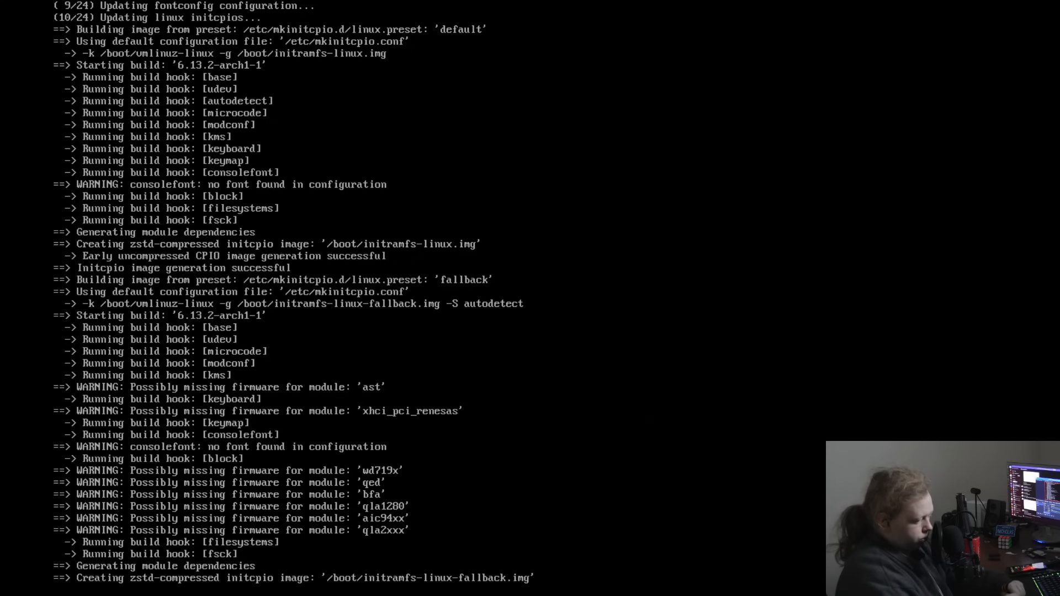
pyautogui.scroll(-3)
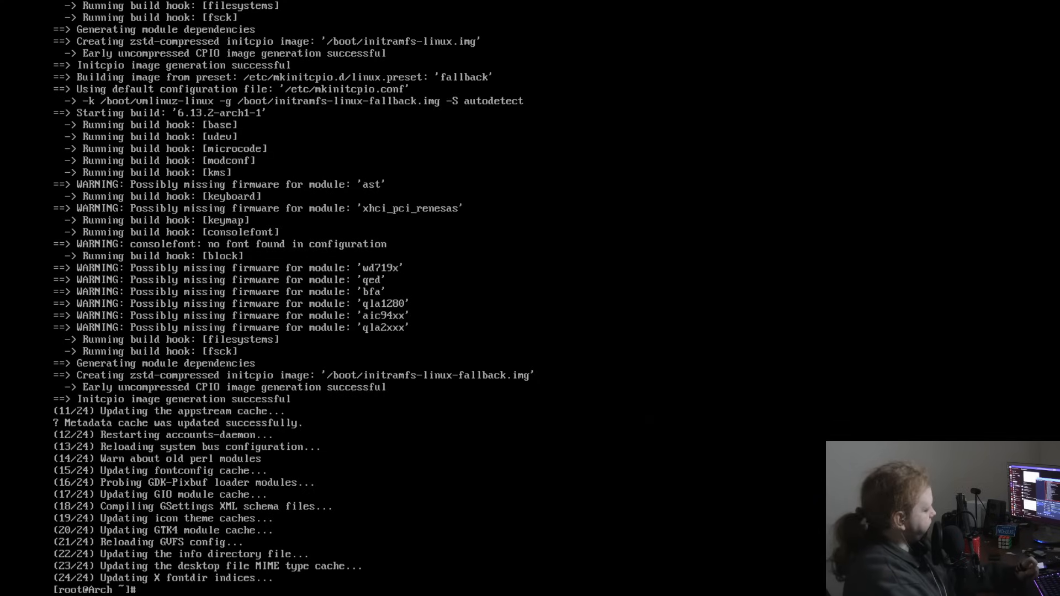
# Run sudo pacman -S gdm to reinstall the gdm display manager.
pyautogui.write('sudo pacman')
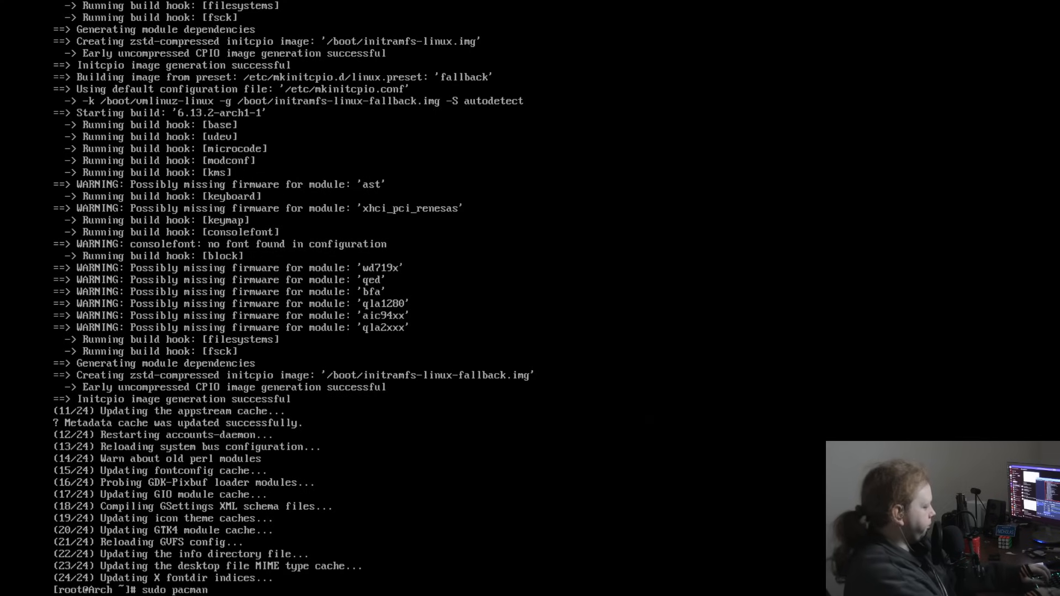
pyautogui.write('-S gdm')
pyautogui.write('y')
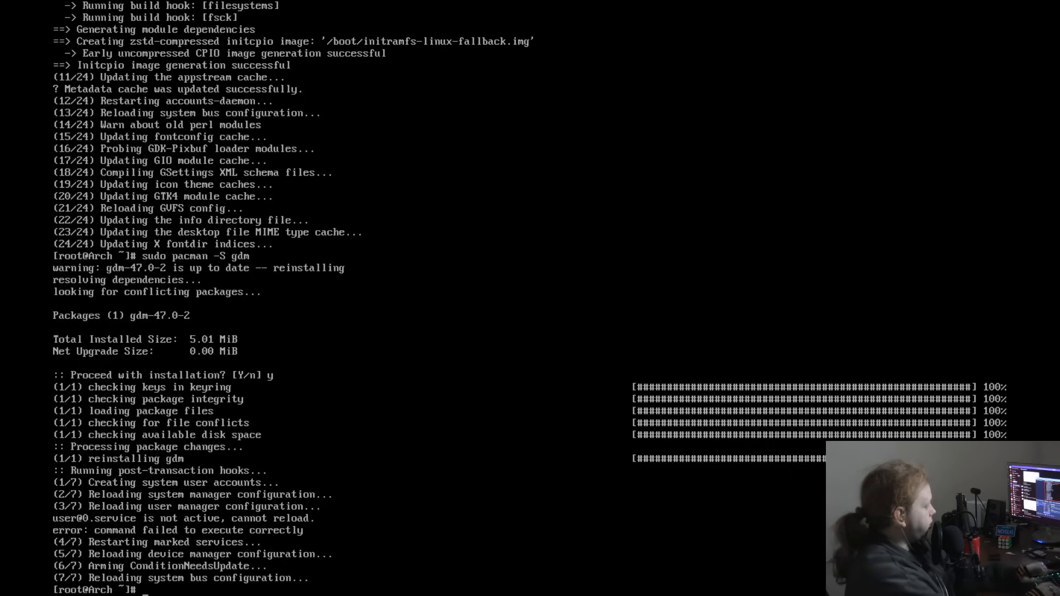
# Run pacman -Qs to list the locally installed packages.
pyautogui.write('pacman -')
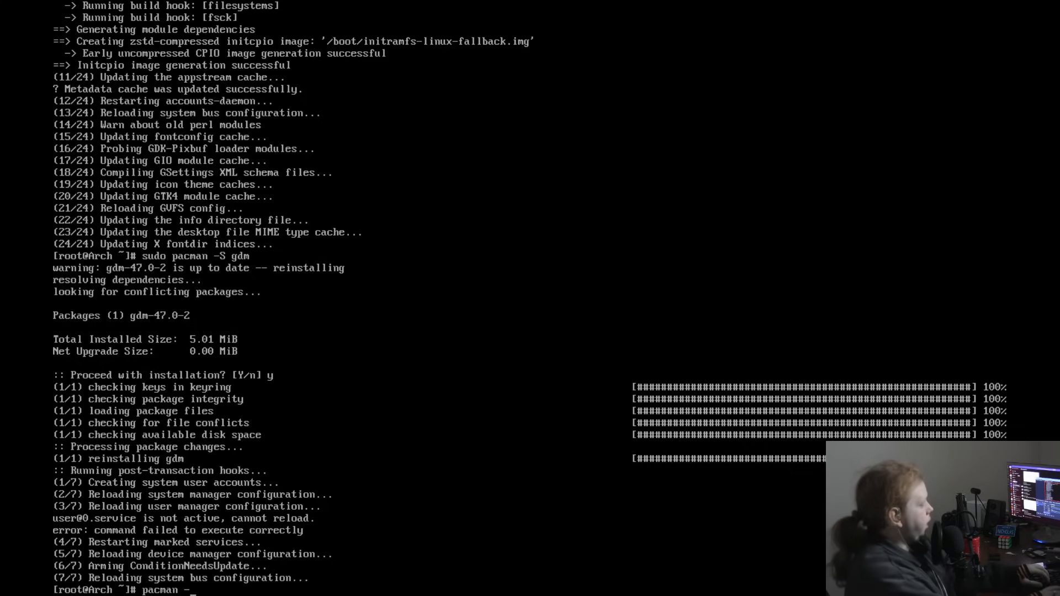
pyautogui.write('Qs')
pyautogui.write('sudo systemctl')
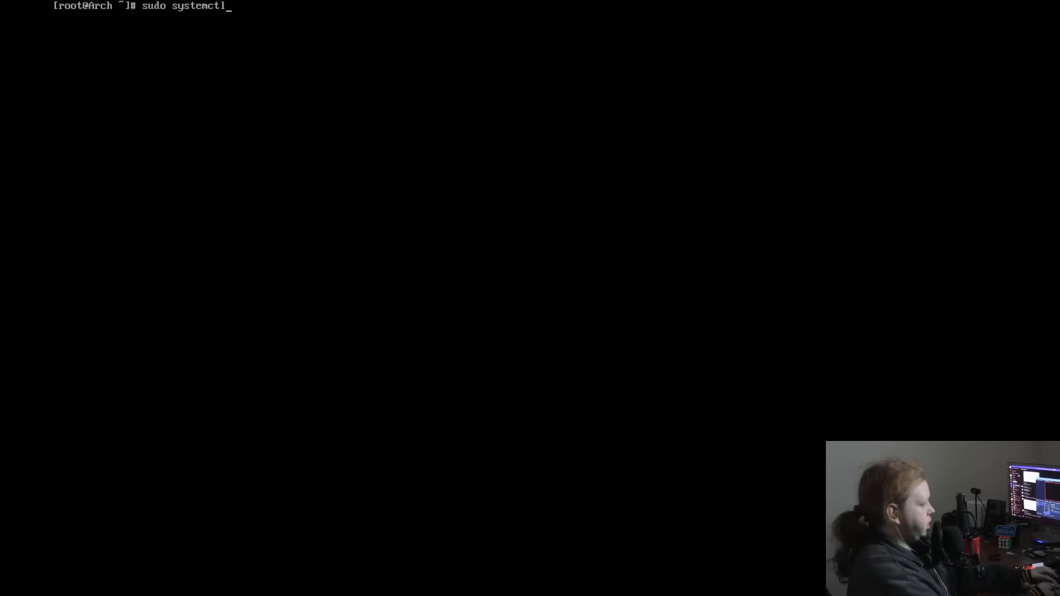
# Run sudo systemctl enable --now gdm.service to start the graphical login.
pyautogui.write('enable')
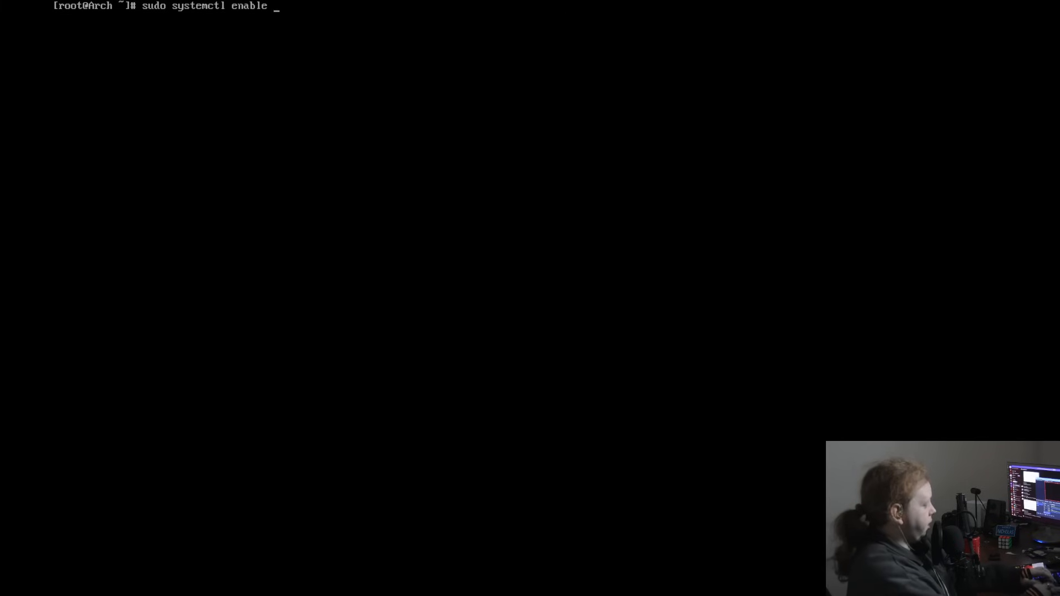
pyautogui.write('--now')
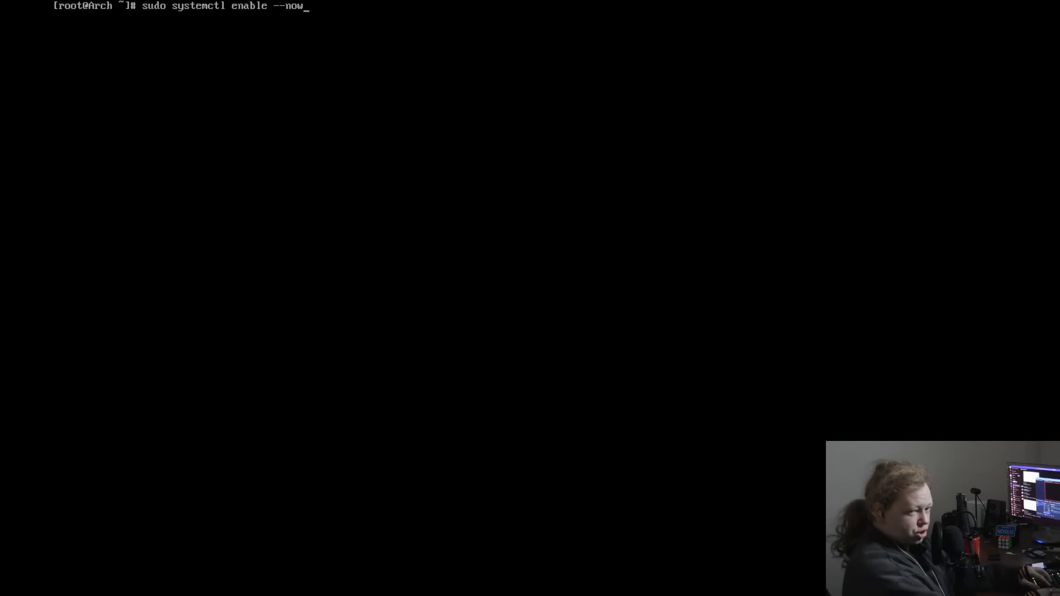
pyautogui.write('gdm.s')
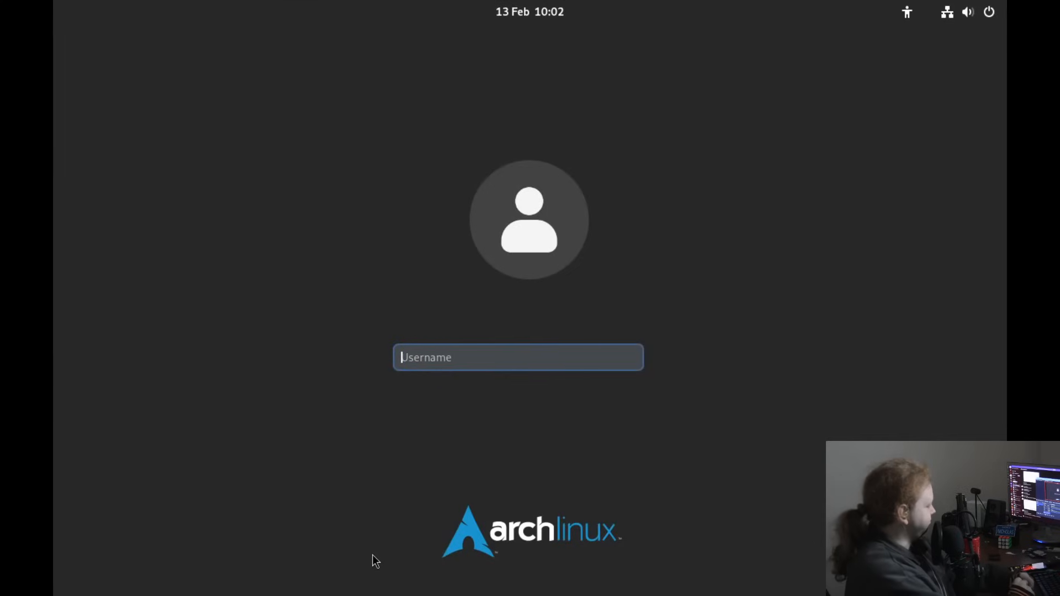
# Log in as root with its password at the GDM login screen.
pyautogui.write('roo')
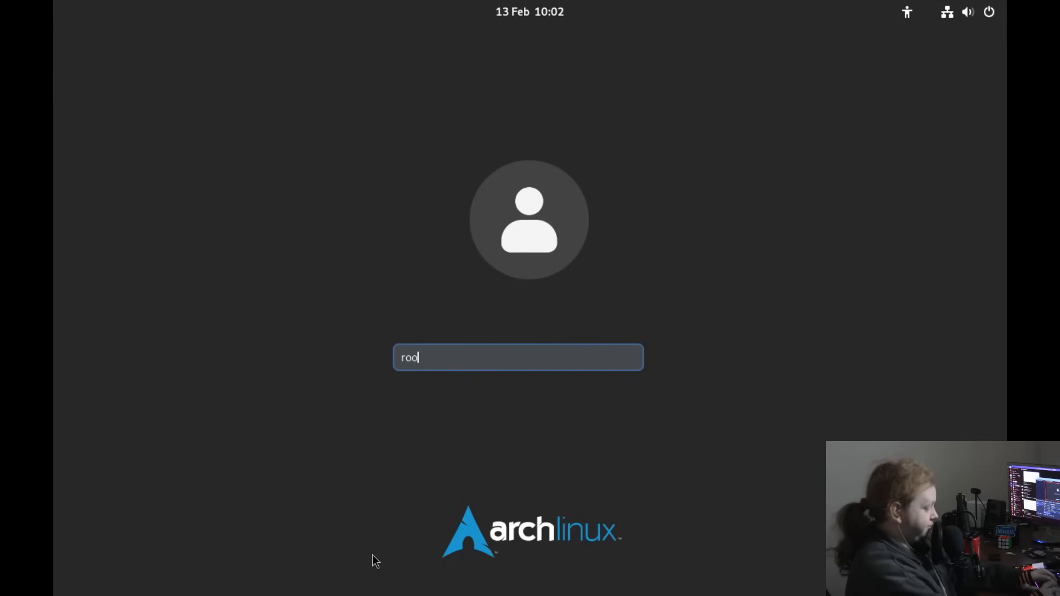
pyautogui.press('Return')
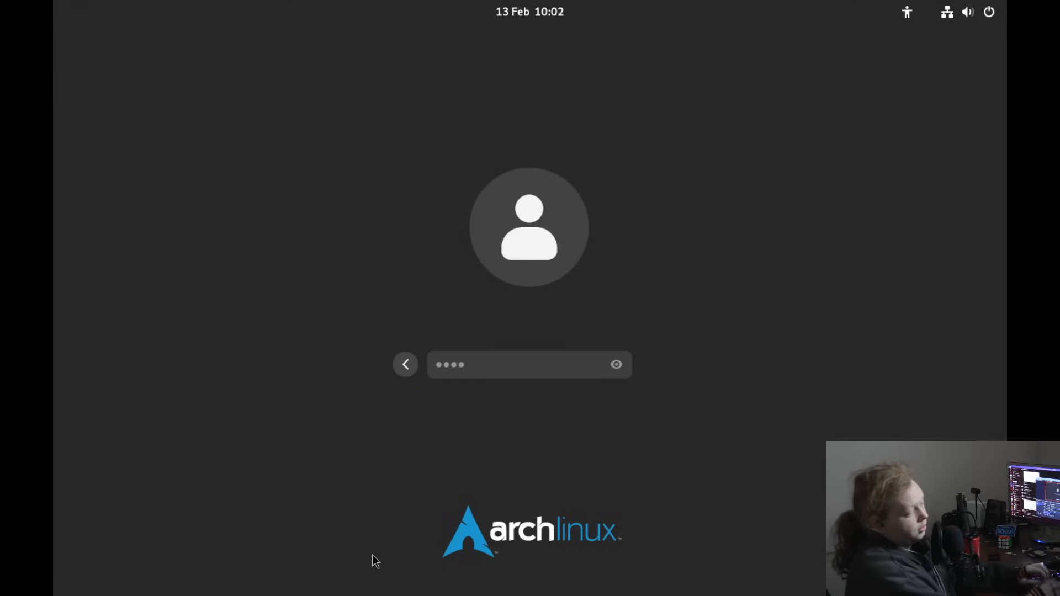
pyautogui.press('Return')
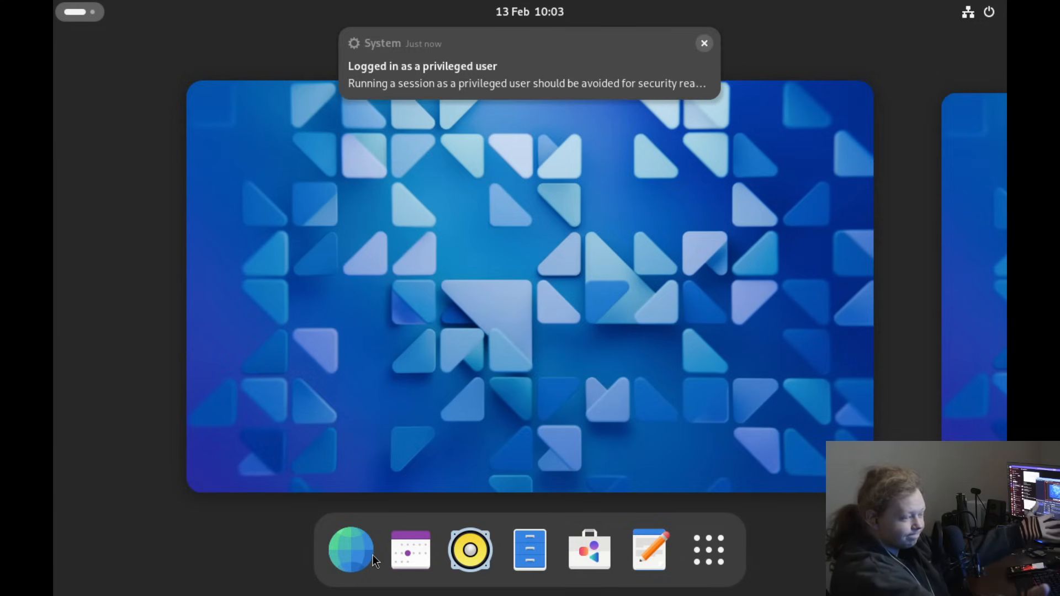
pyautogui.moveTo(478, 488)
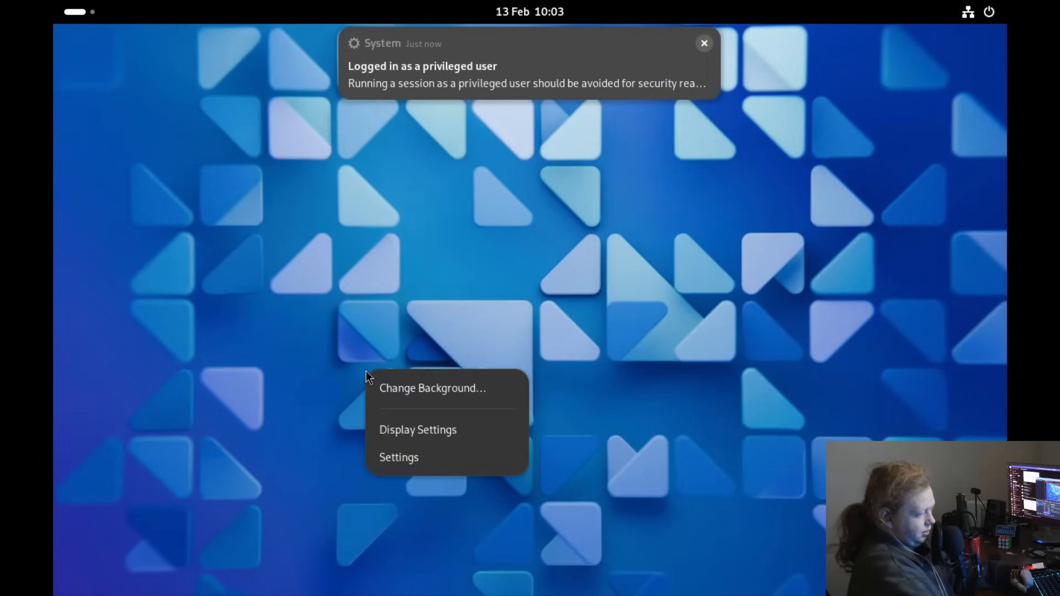
# Apply the 1920×1080 display resolution from Display Settings.
pyautogui.click(242, 322)
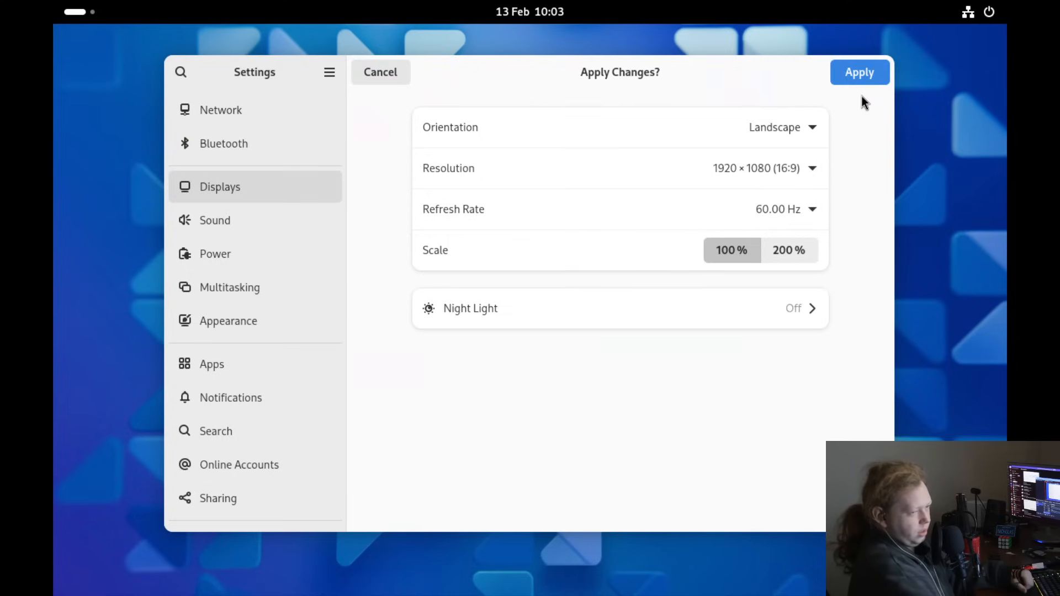
pyautogui.click(860, 73)
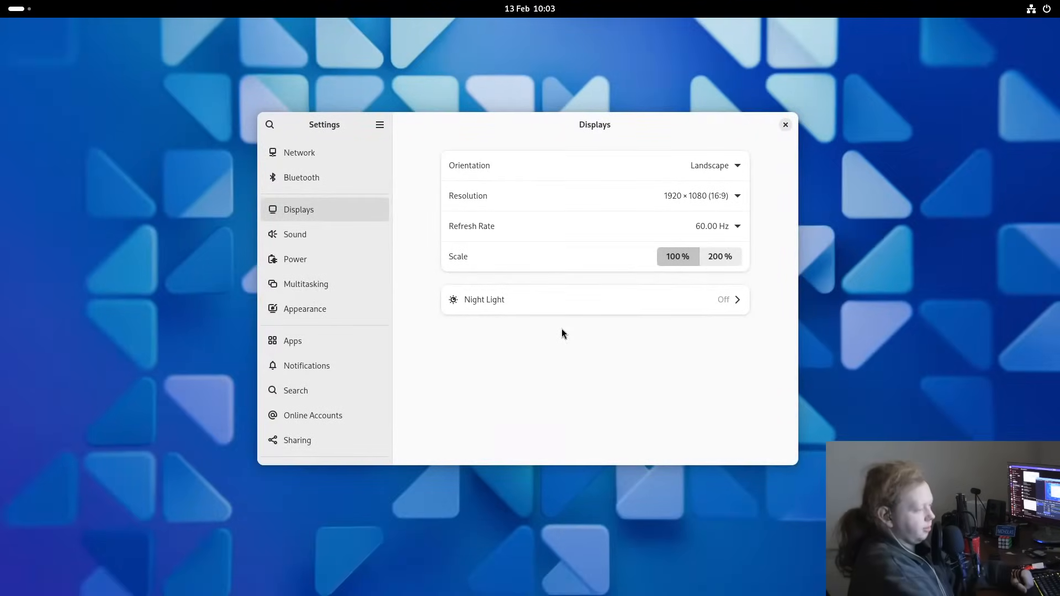
pyautogui.moveTo(320, 261)
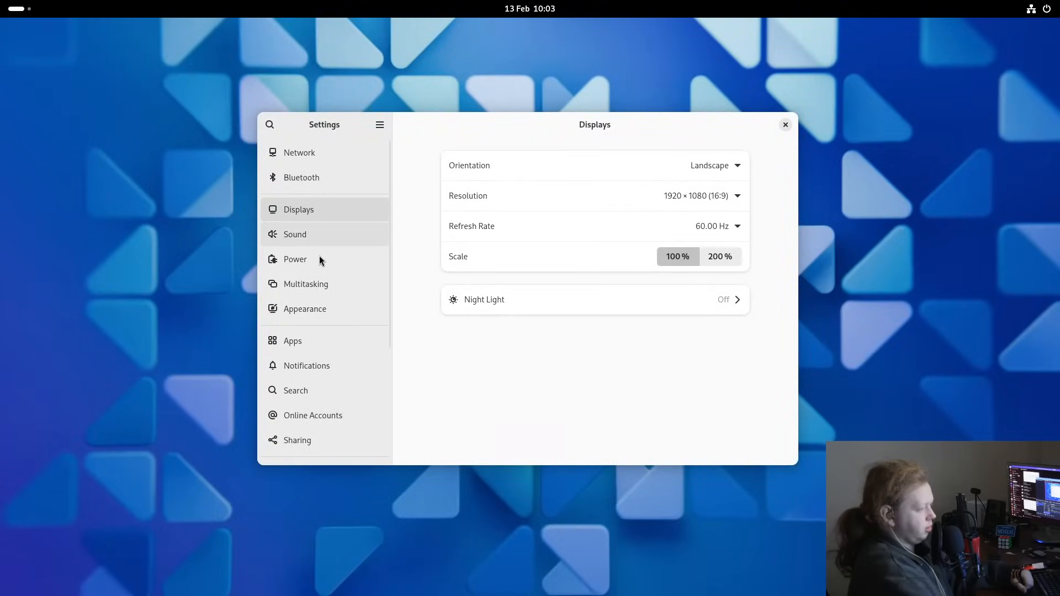
# Switch Appearance to the Dark style with a new abstract wallpaper and close Settings.
pyautogui.click(304, 309)
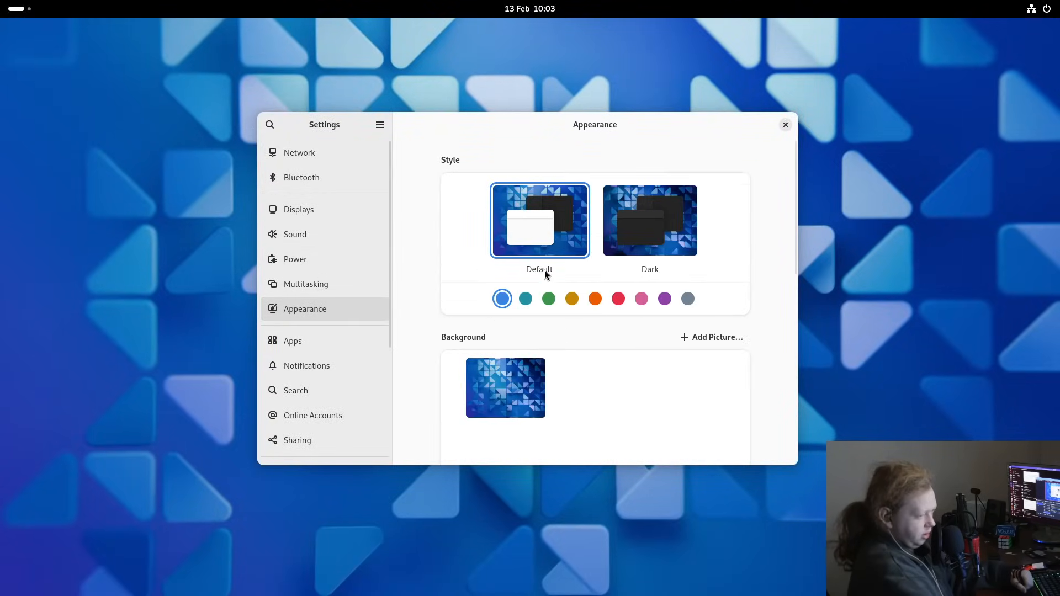
pyautogui.click(649, 219)
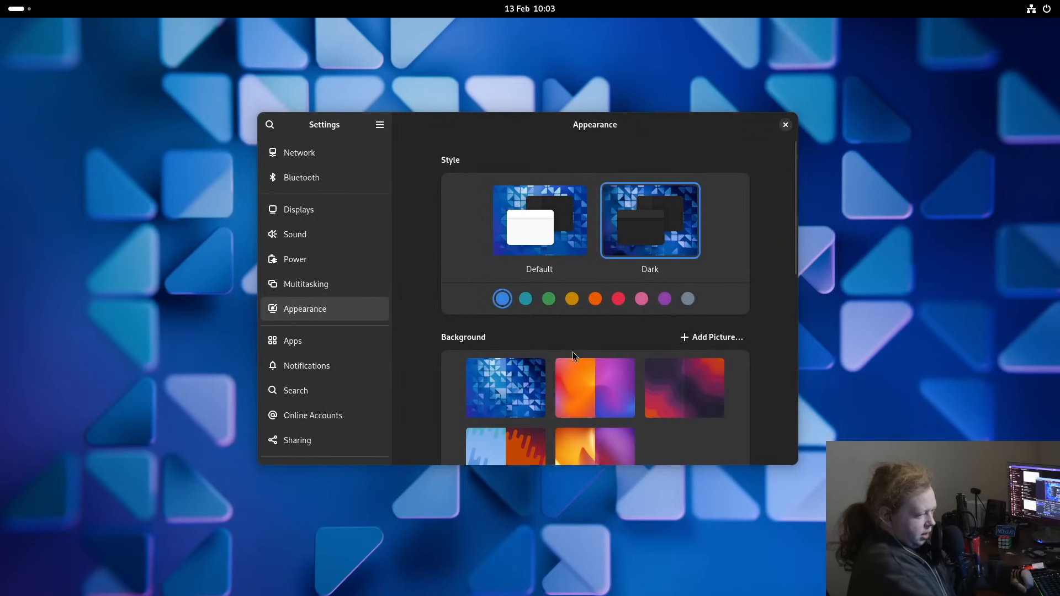
pyautogui.scroll(-3)
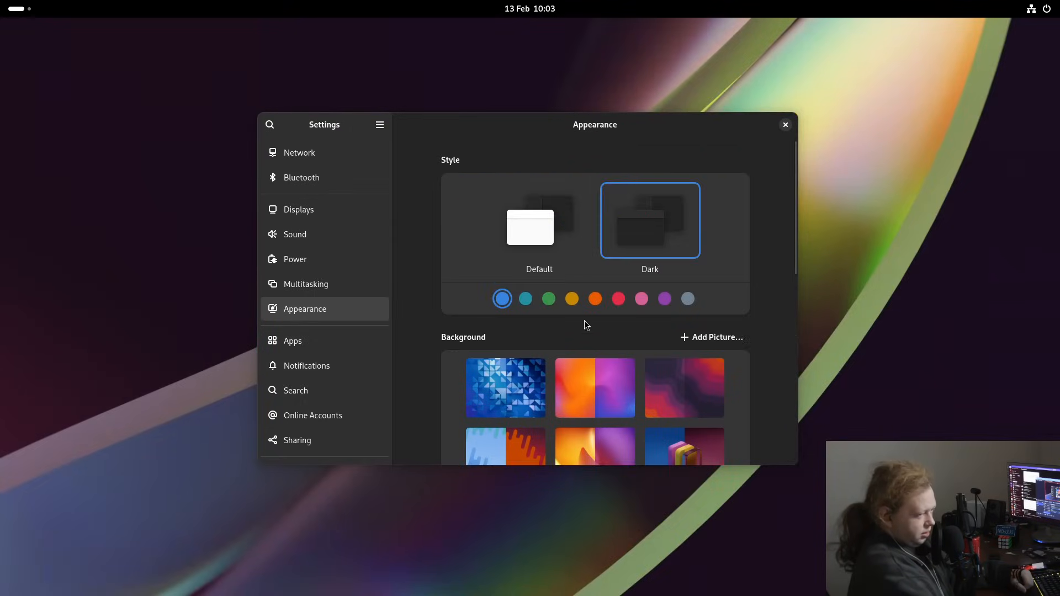
pyautogui.click(785, 124)
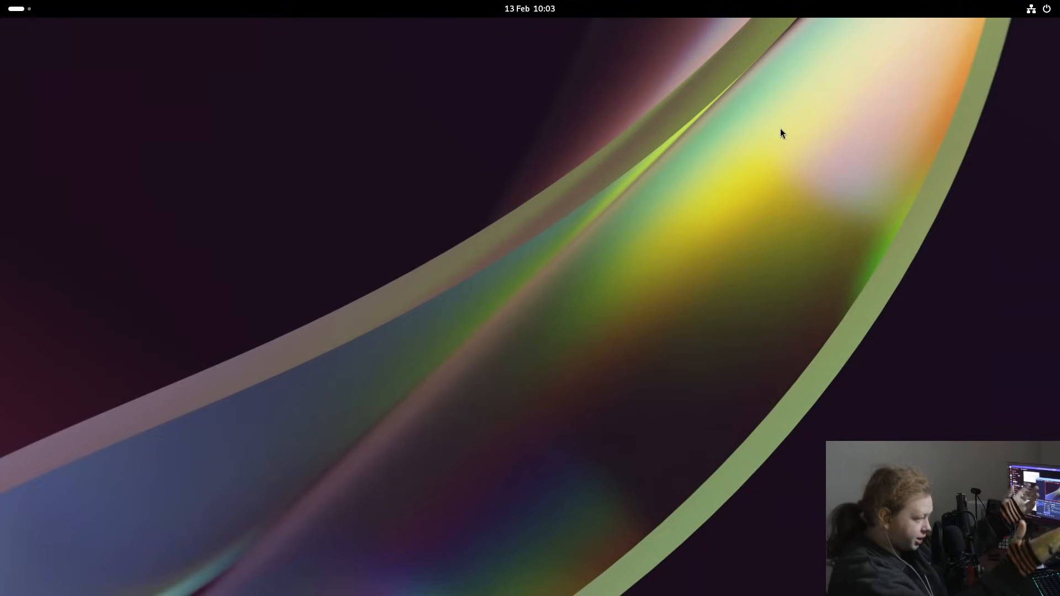
pyautogui.moveTo(483, 110)
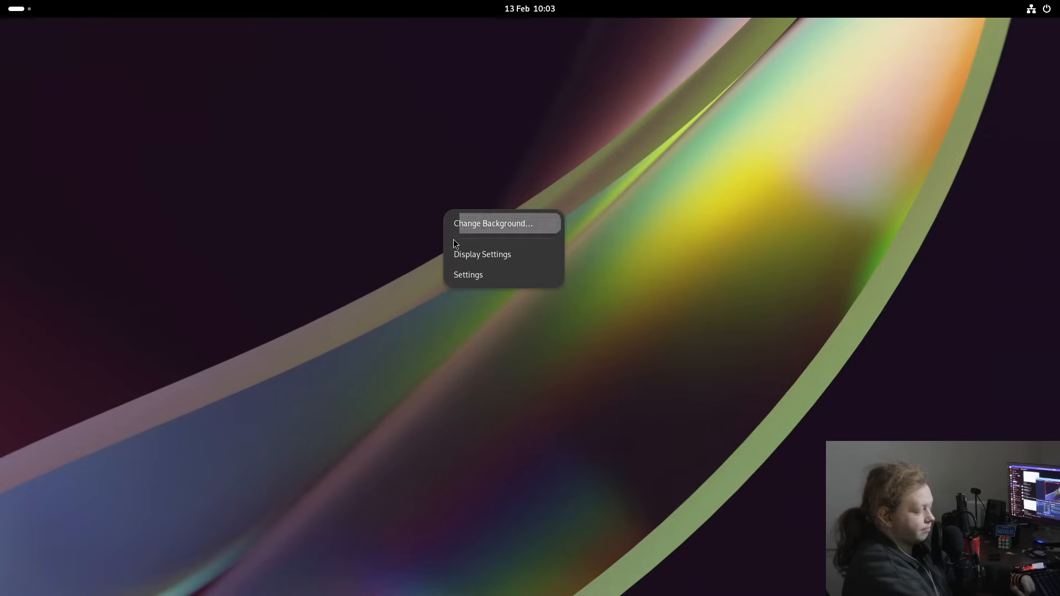
# Launch the Console terminal from the Activities search for 'termin'.
pyautogui.click(532, 74)
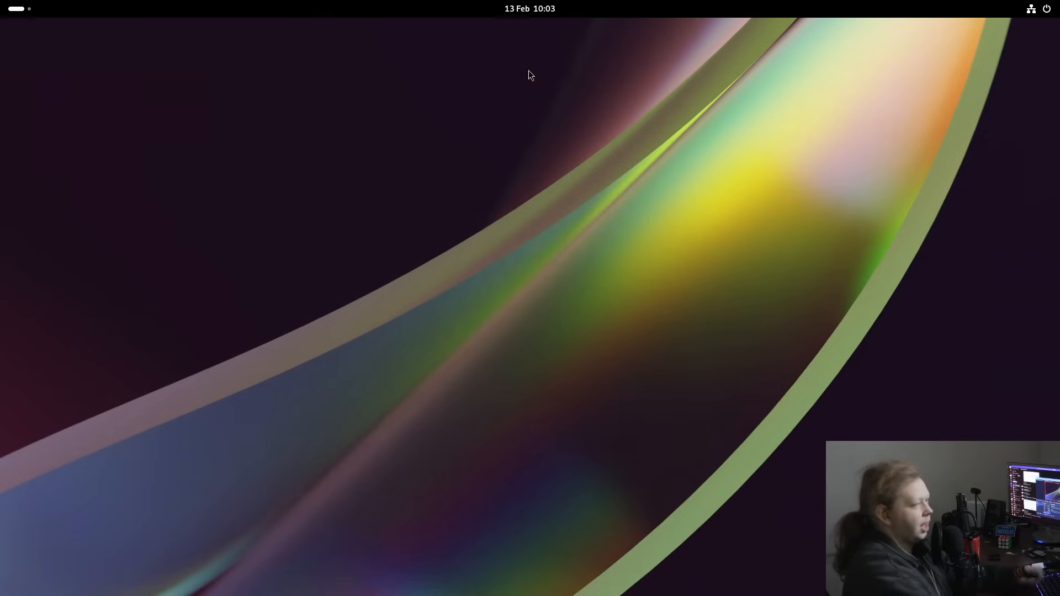
pyautogui.write('termin')
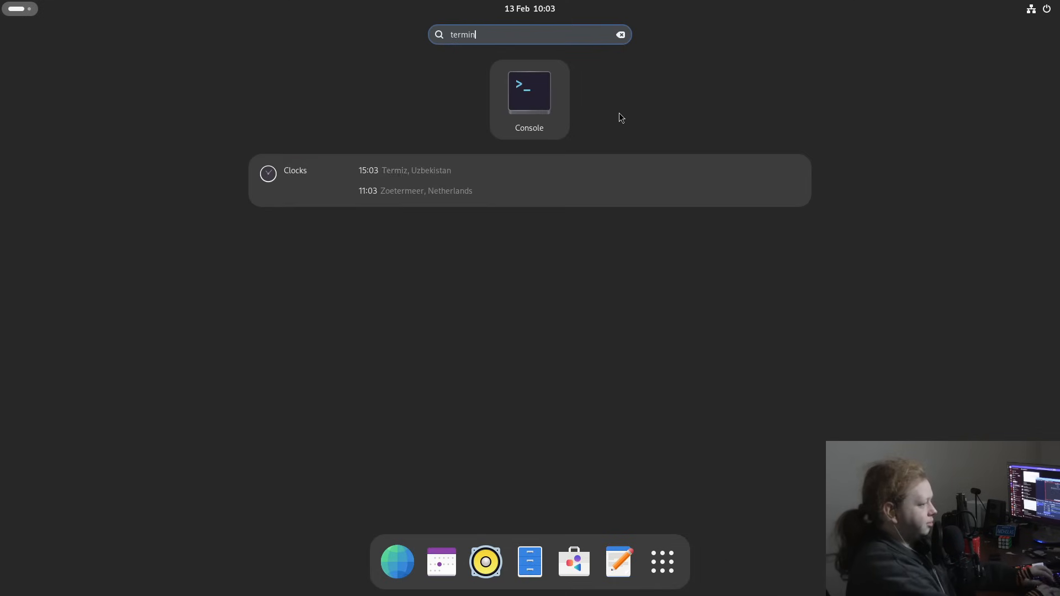
pyautogui.click(529, 93)
pyautogui.write('neofetch')
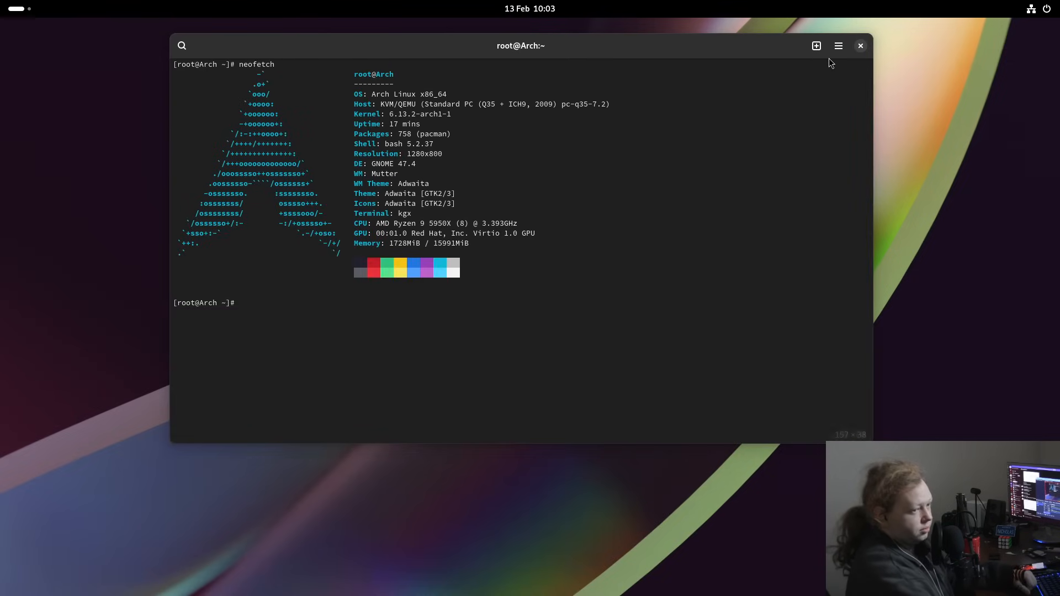
# Maximize the Console window and run neofetch to show the system summary.
pyautogui.click(838, 46)
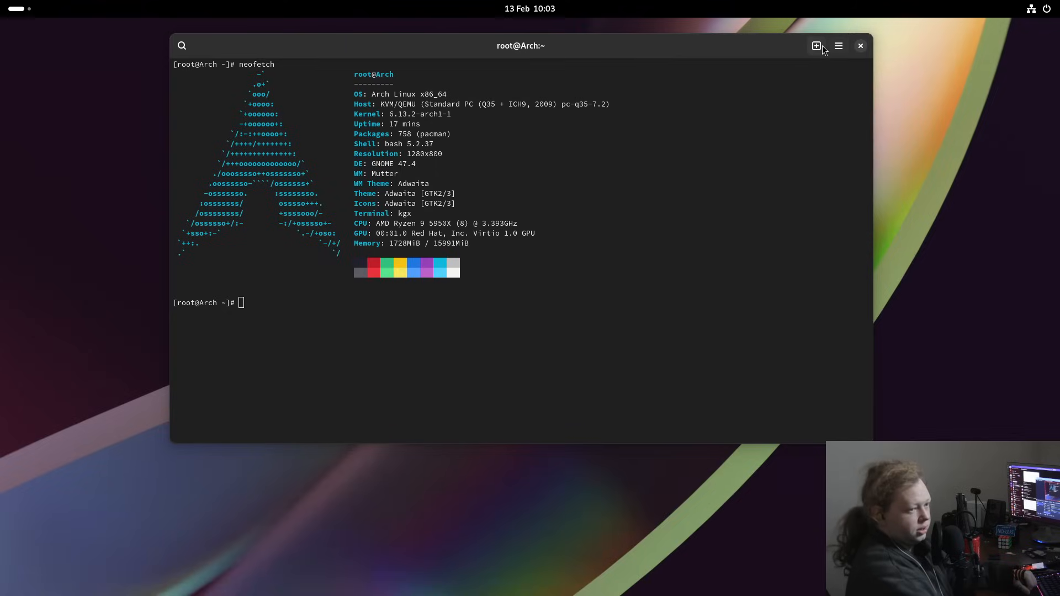
pyautogui.click(816, 45)
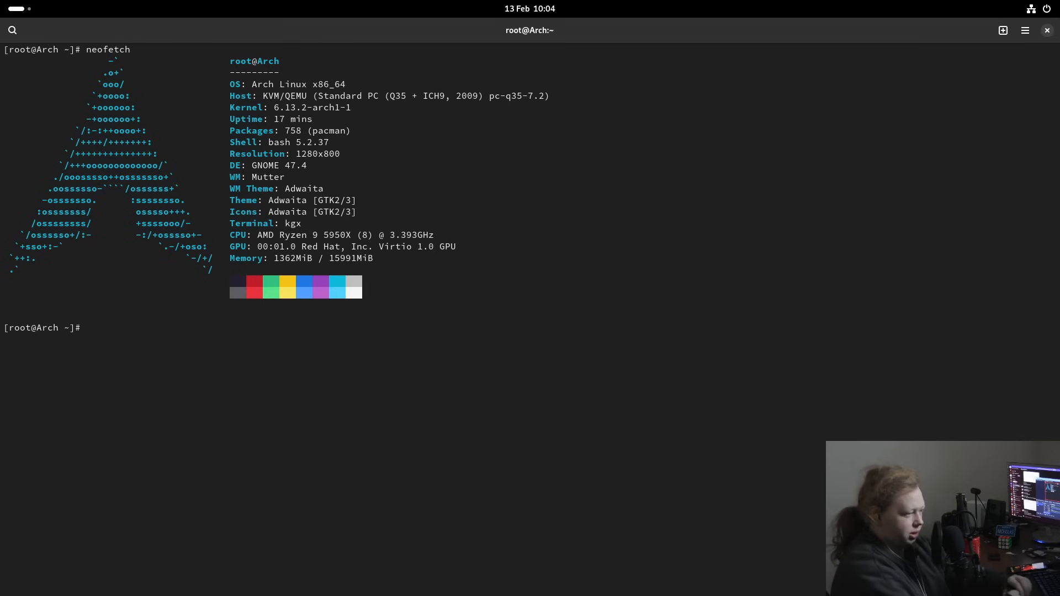
pyautogui.write('neofetch')
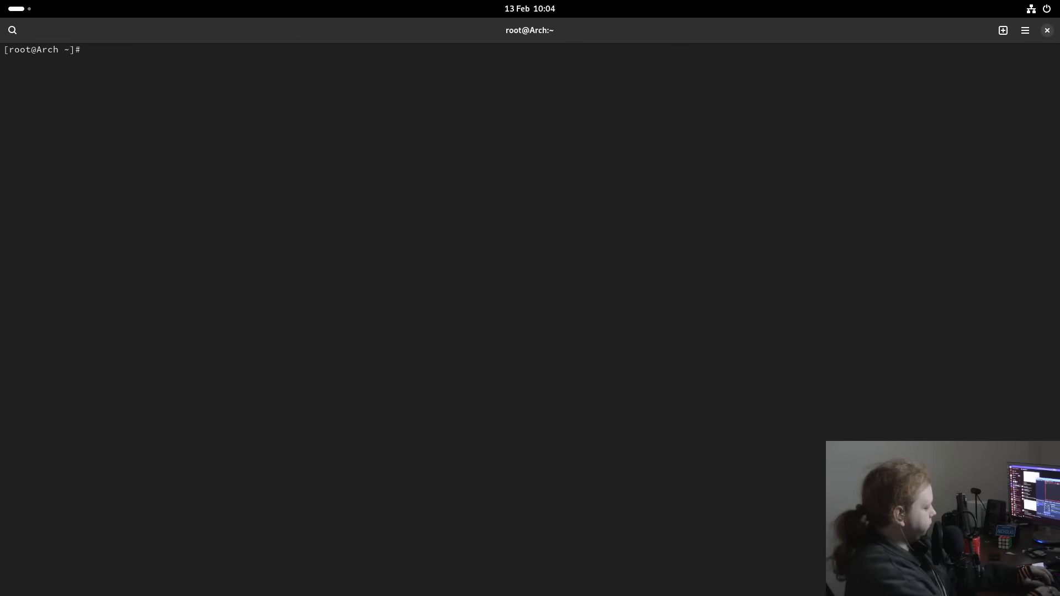
pyautogui.write('sudo')
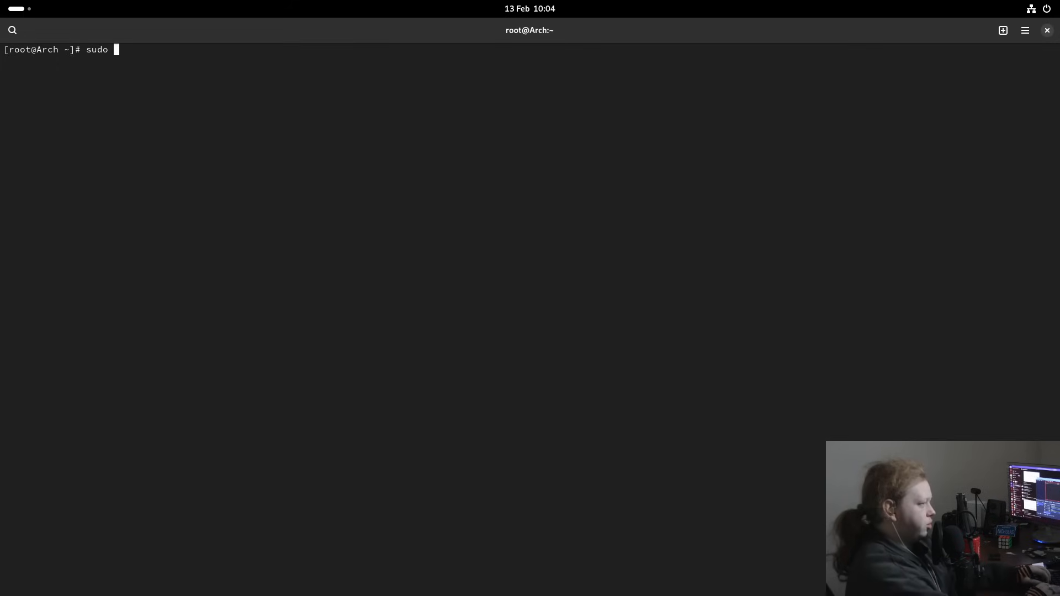
pyautogui.write('systemctl s')
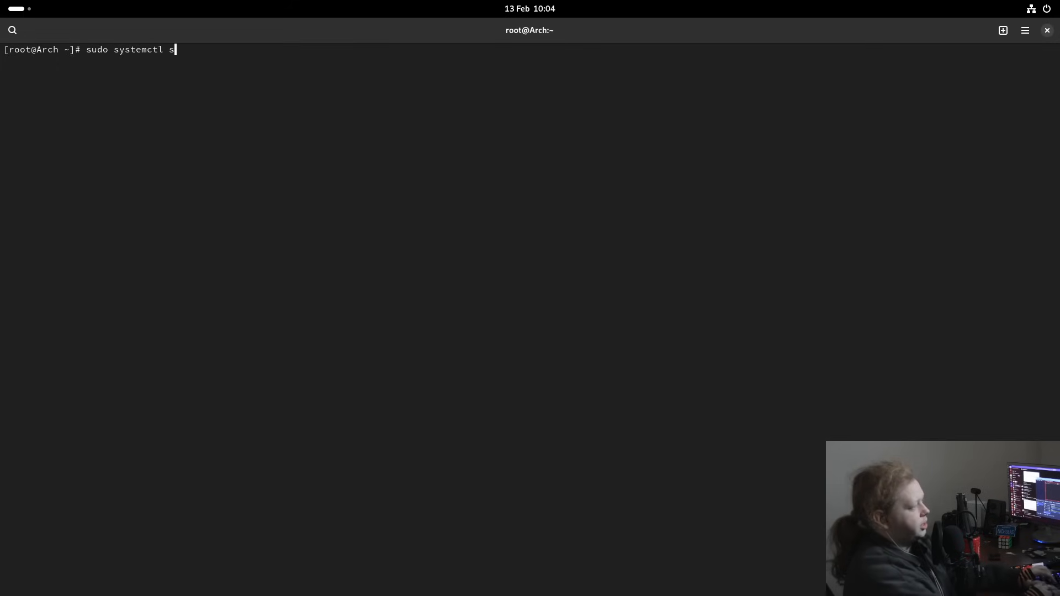
pyautogui.write('tatus')
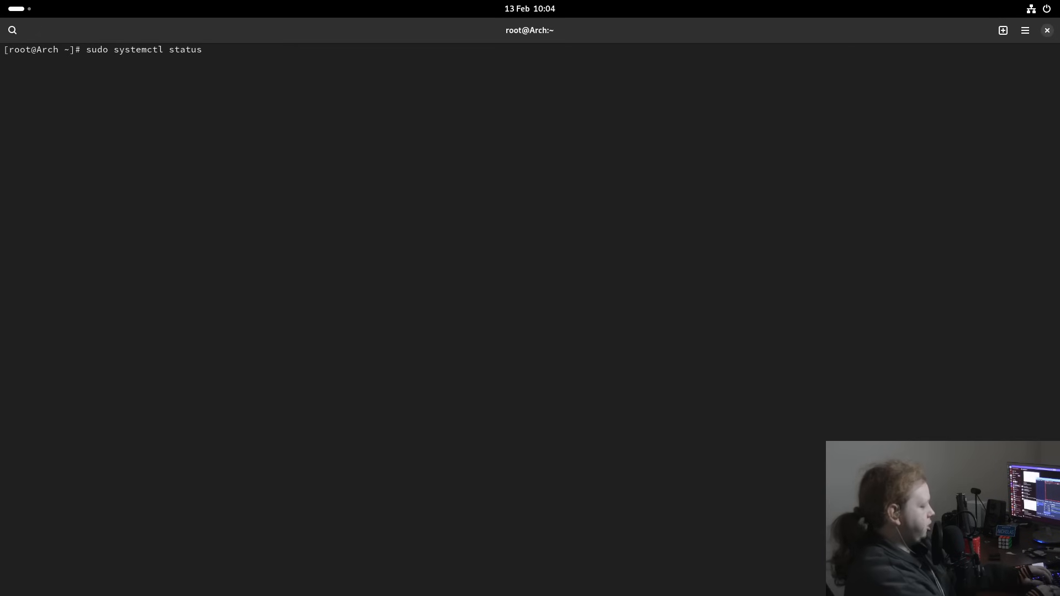
pyautogui.write('gdm')
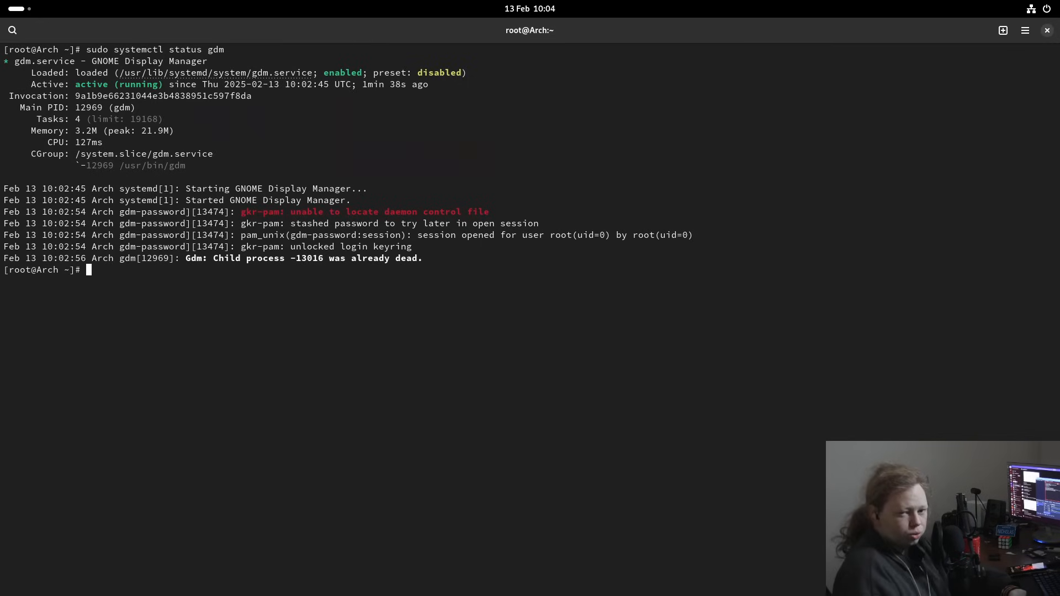
pyautogui.write('clear')
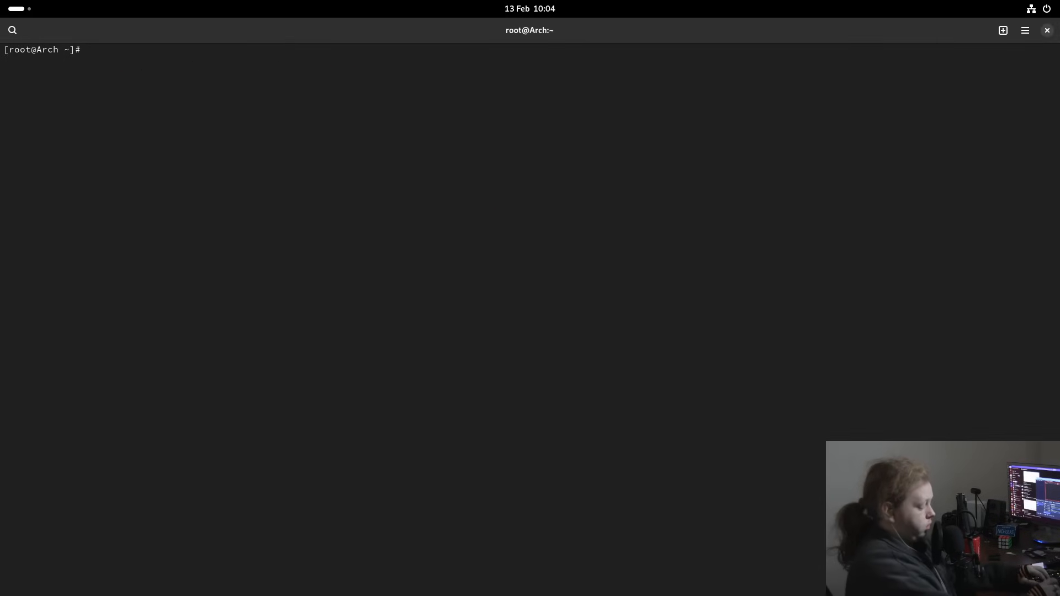
# Check the working directory and change into /etc.
pyautogui.write('pwd')
pyautogui.write('ls')
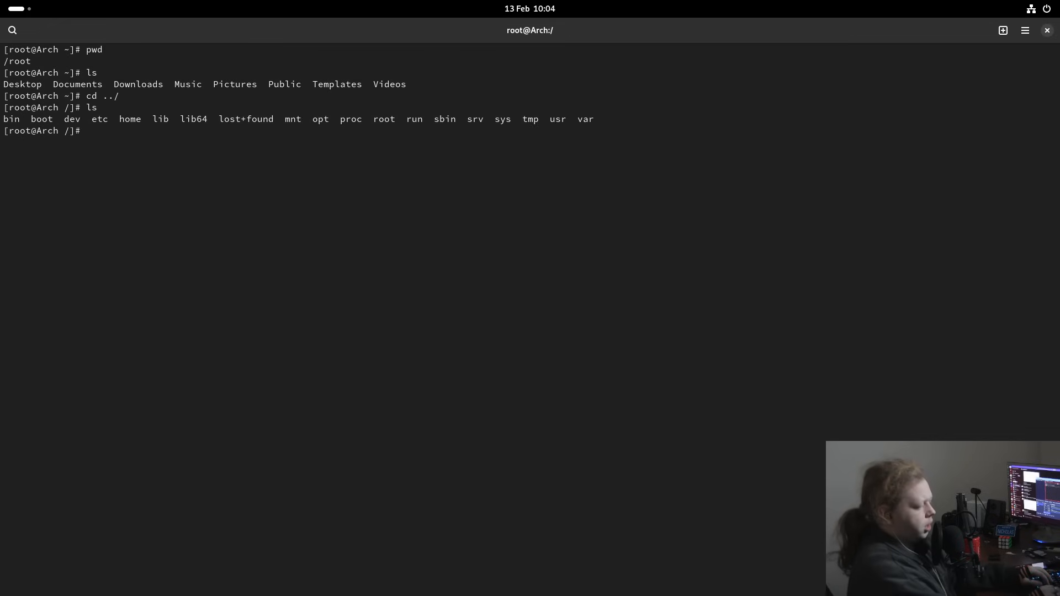
pyautogui.write('cd')
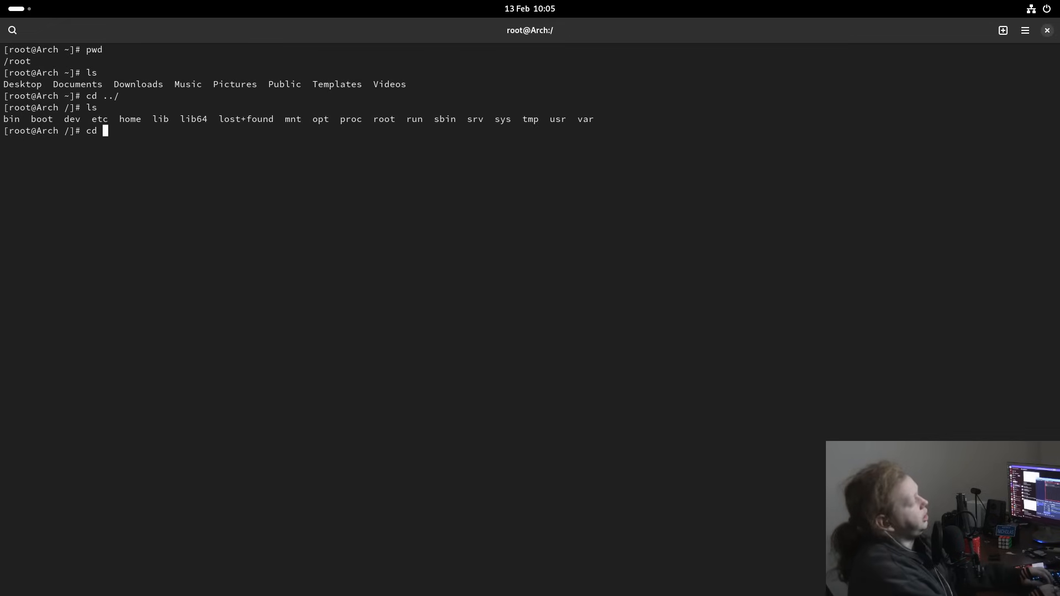
pyautogui.write('etc')
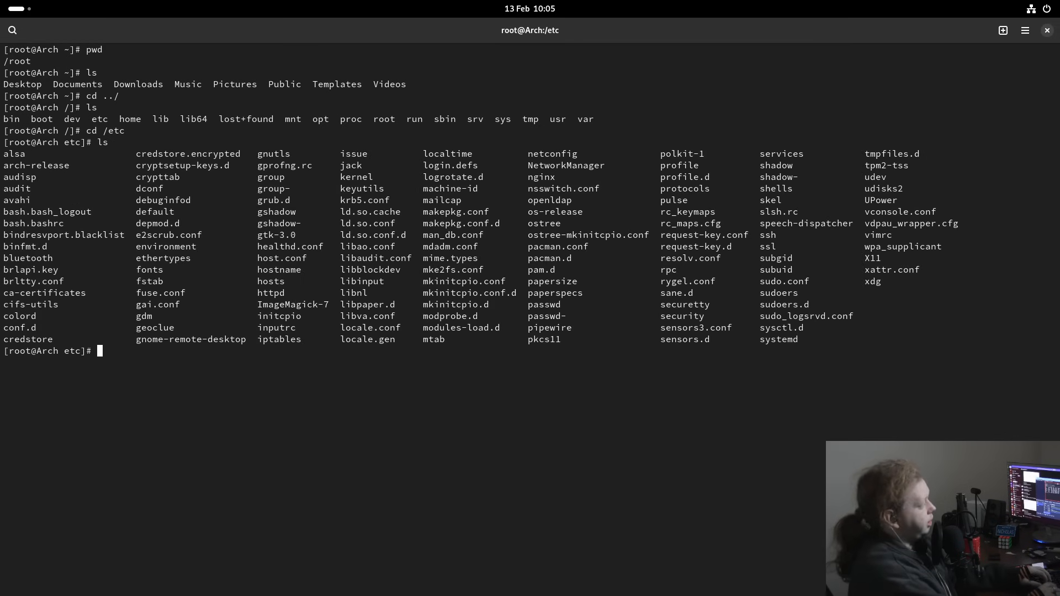
# Edit pacman.conf in vim to raise ParallelDownloads, then save and quit.
pyautogui.write('vim pacma')
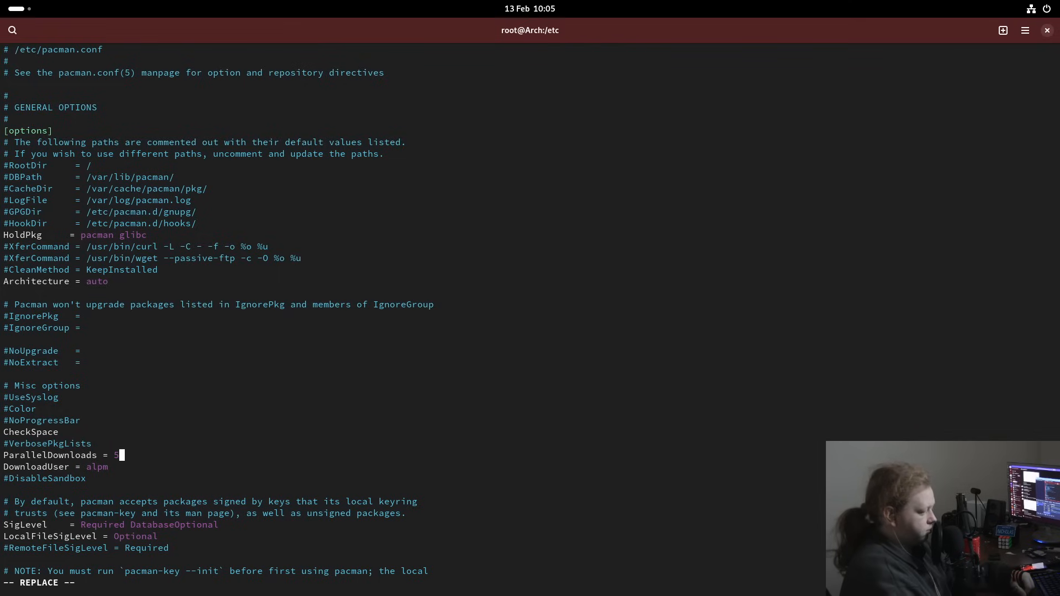
pyautogui.write('00')
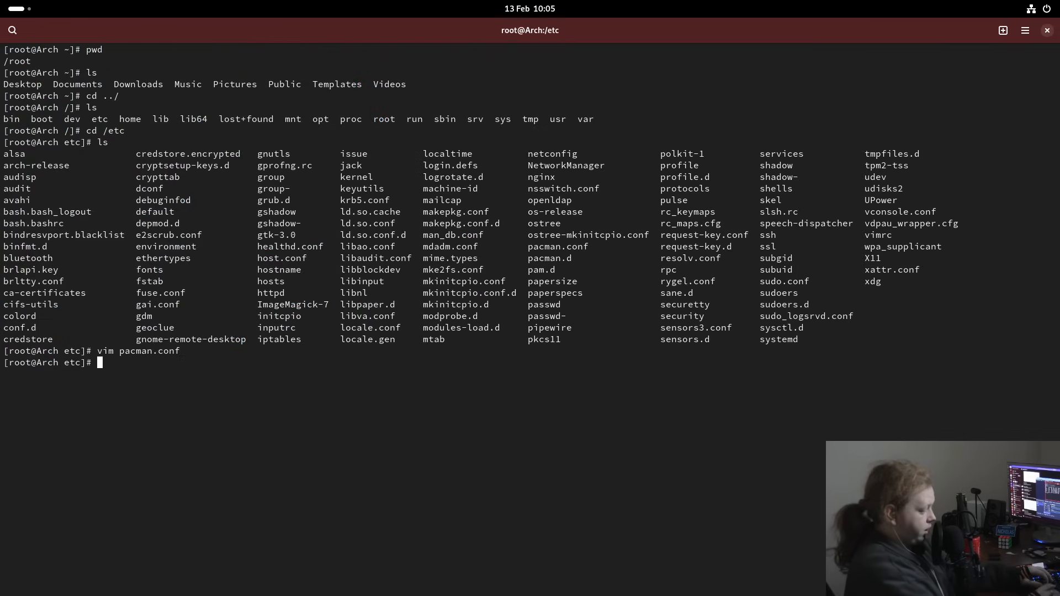
# Install VLC with 'sudo pacman -S vlc'.
pyautogui.write('sudo a')
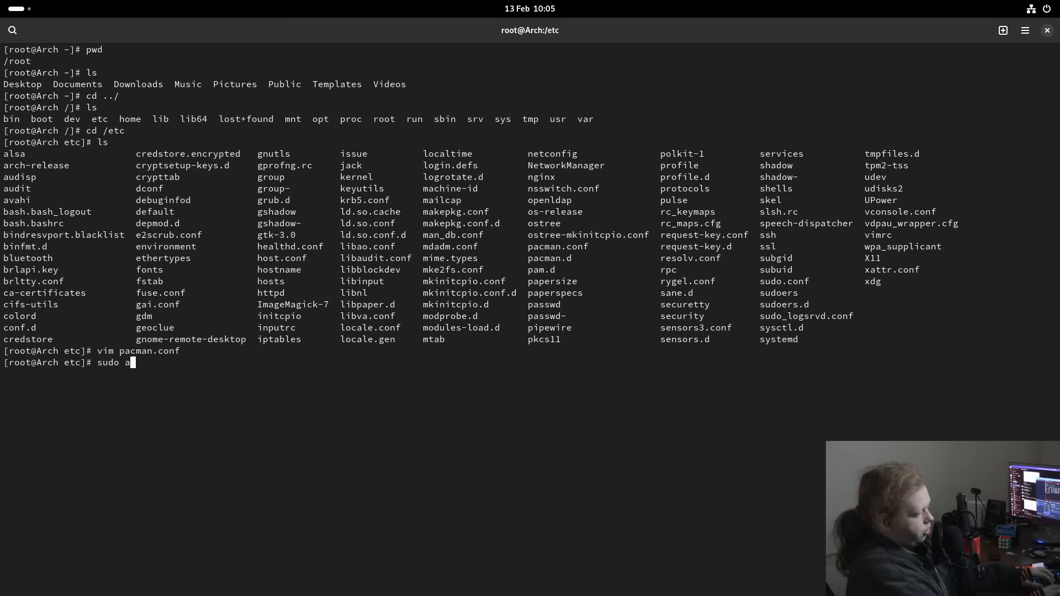
pyautogui.write('pacman -S')
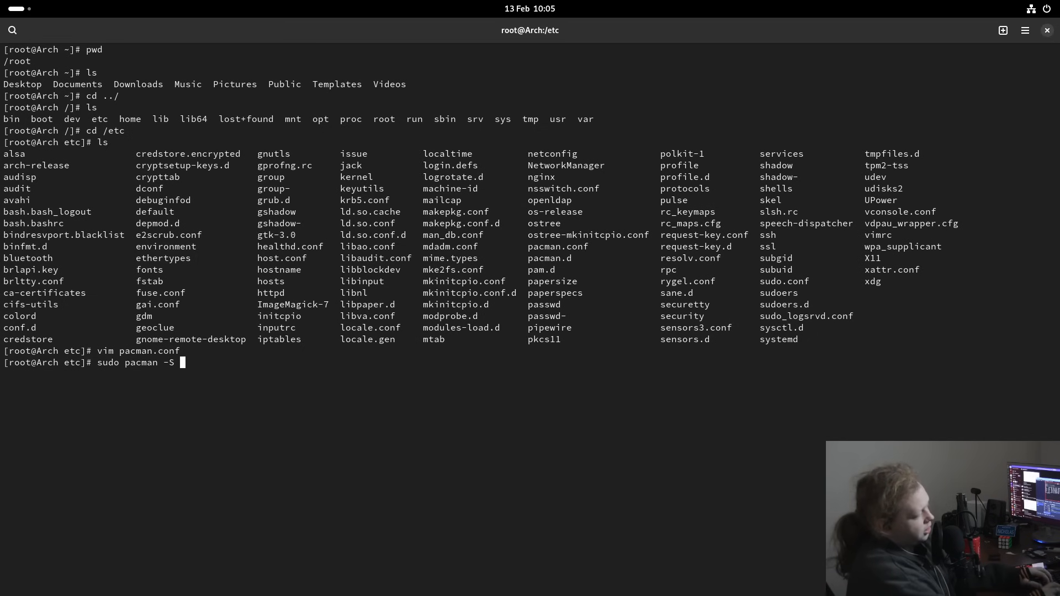
pyautogui.write('vlc')
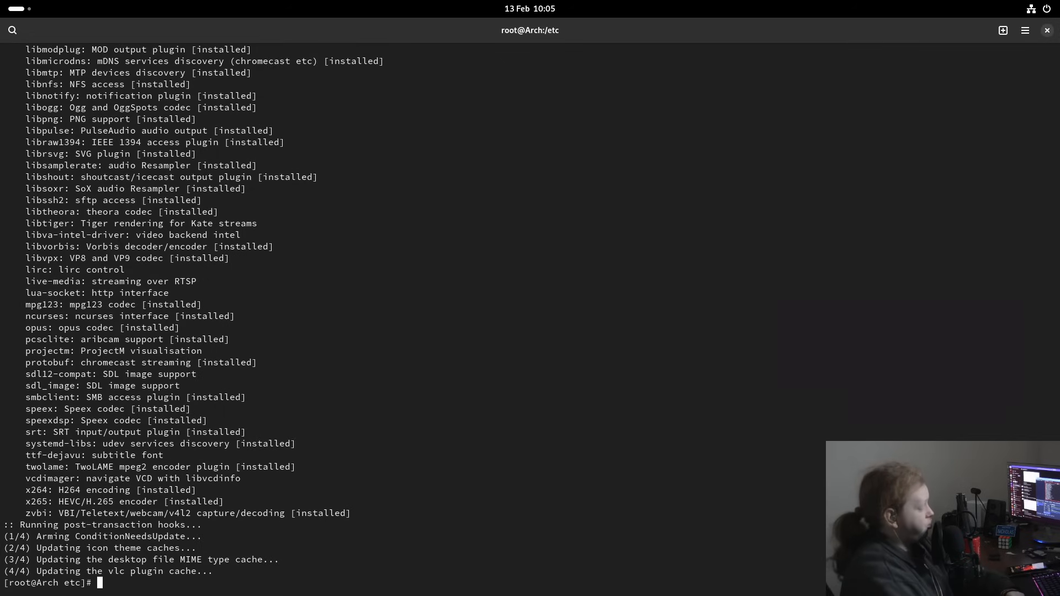
# Show the updated neofetch summary with 778 packages, then reboot the machine.
pyautogui.write('neofetch')
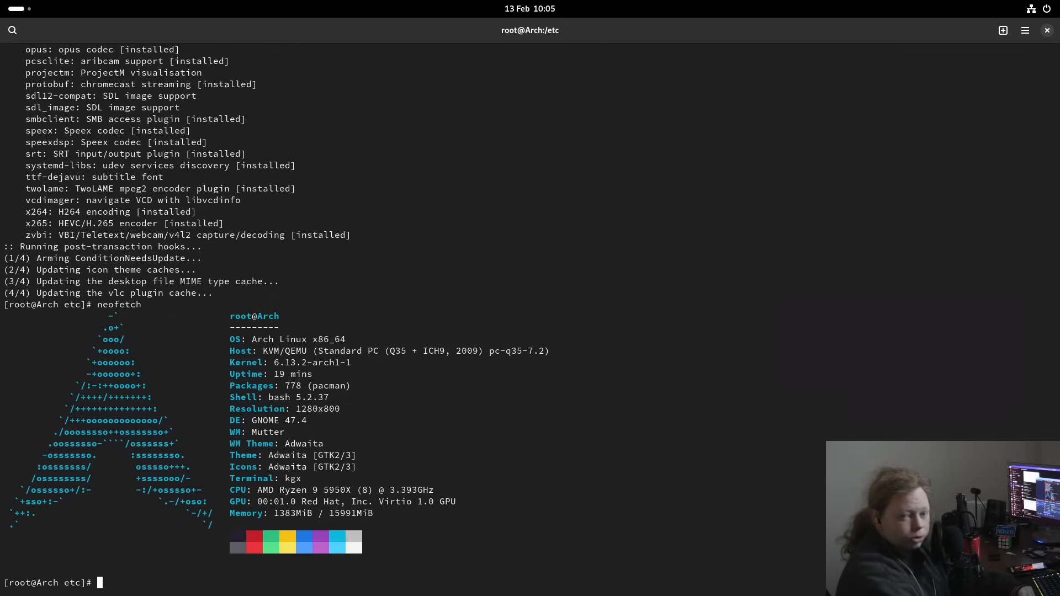
pyautogui.write('reboot')
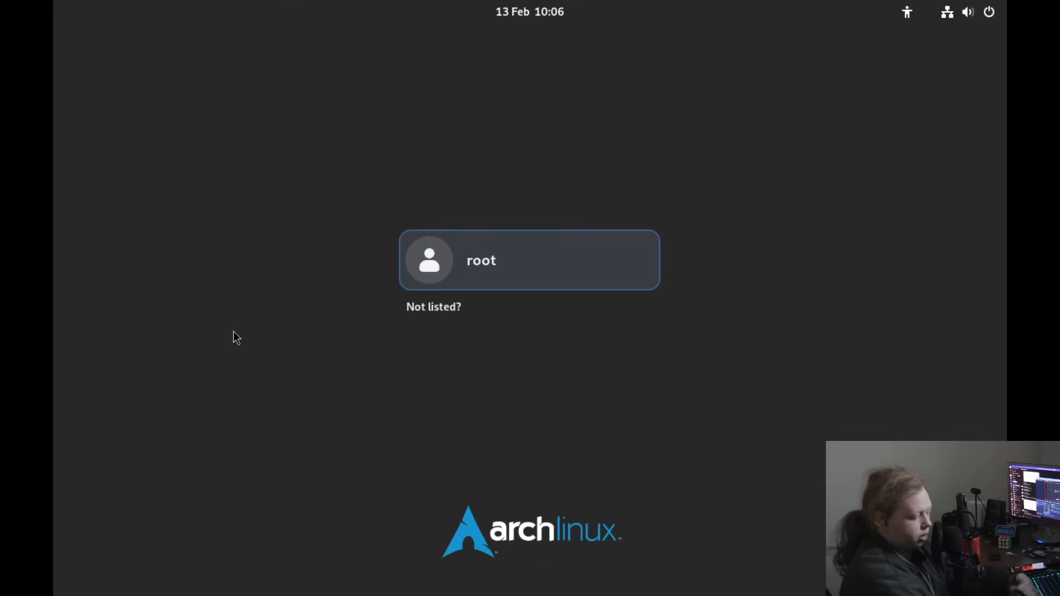
# Select the root account on the GDM login screen and enter its password.
pyautogui.click(529, 260)
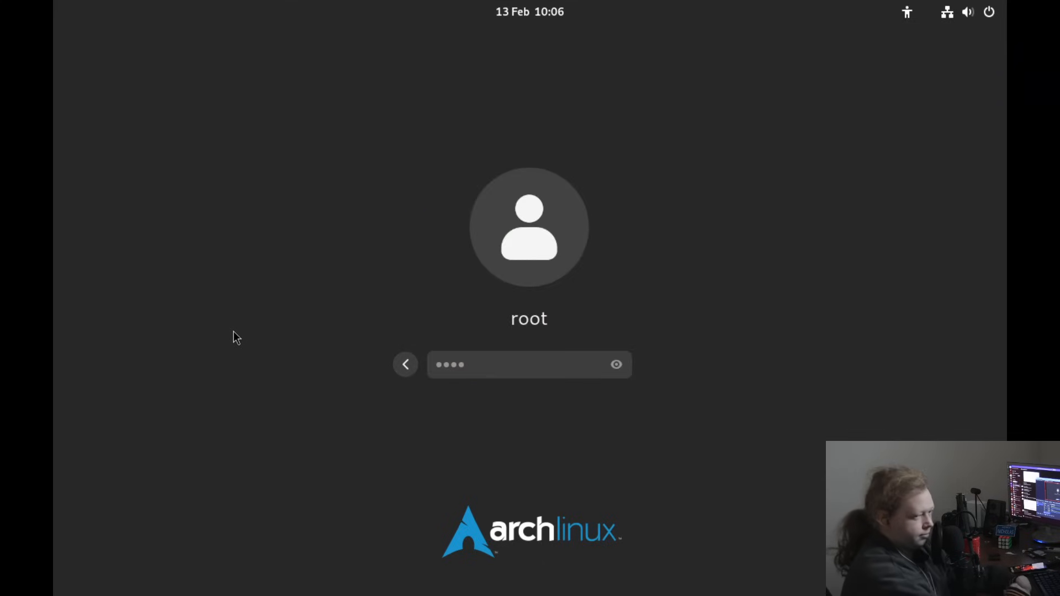